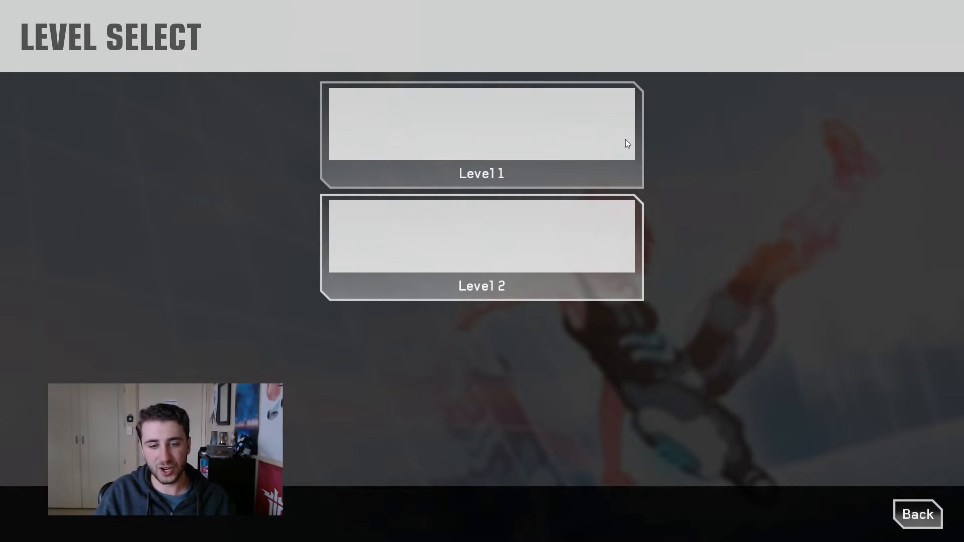
- Start Level 1, pause with Escape, and back out of the restart-level confirmation
click(480, 131)
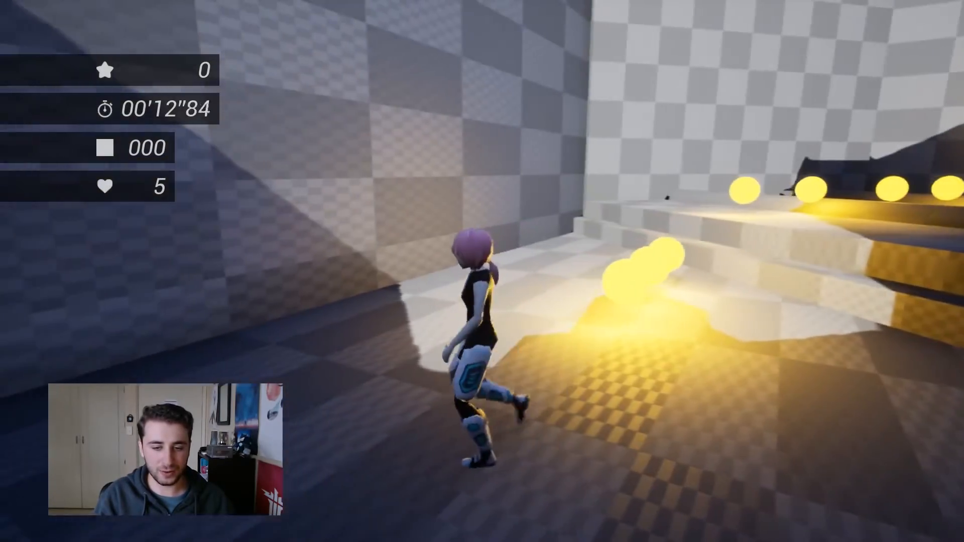
key(Escape)
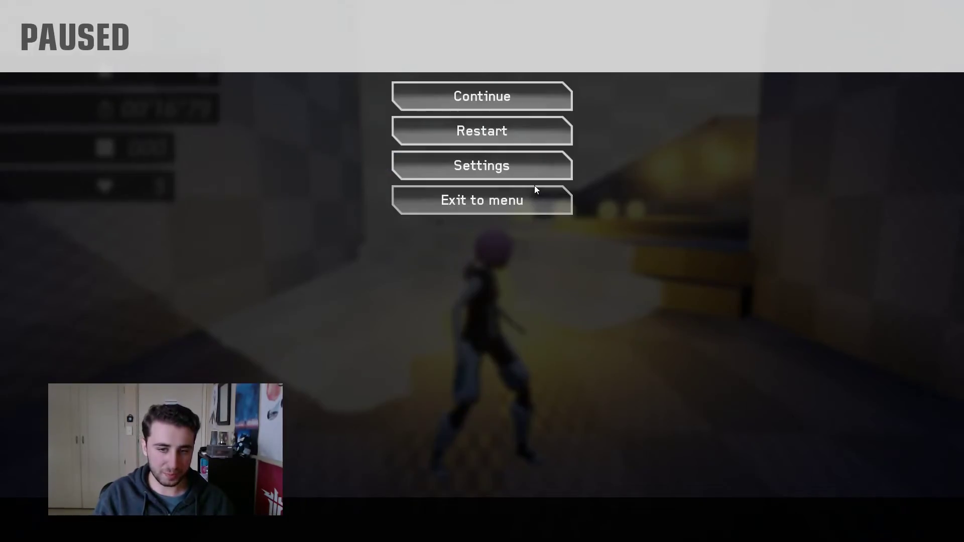
mouse_move(345, 171)
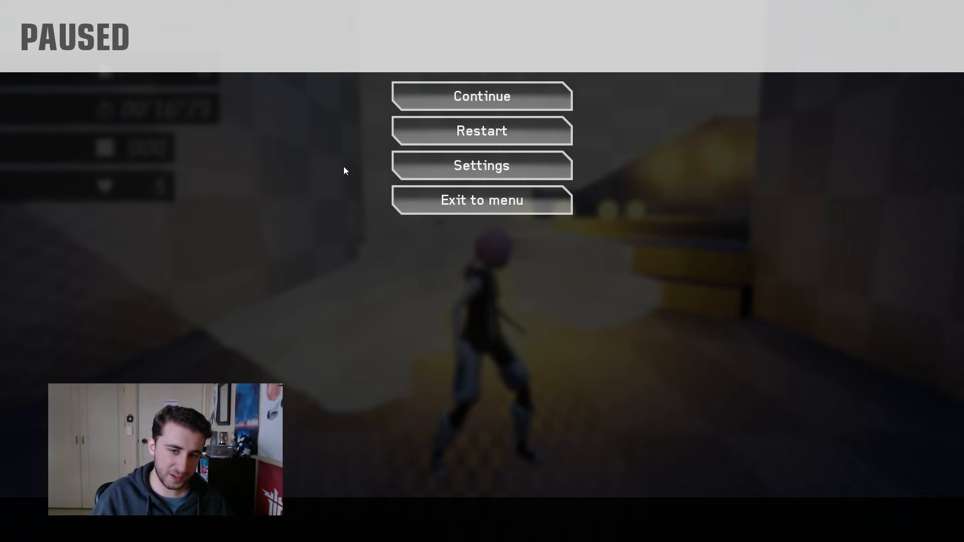
mouse_move(470, 93)
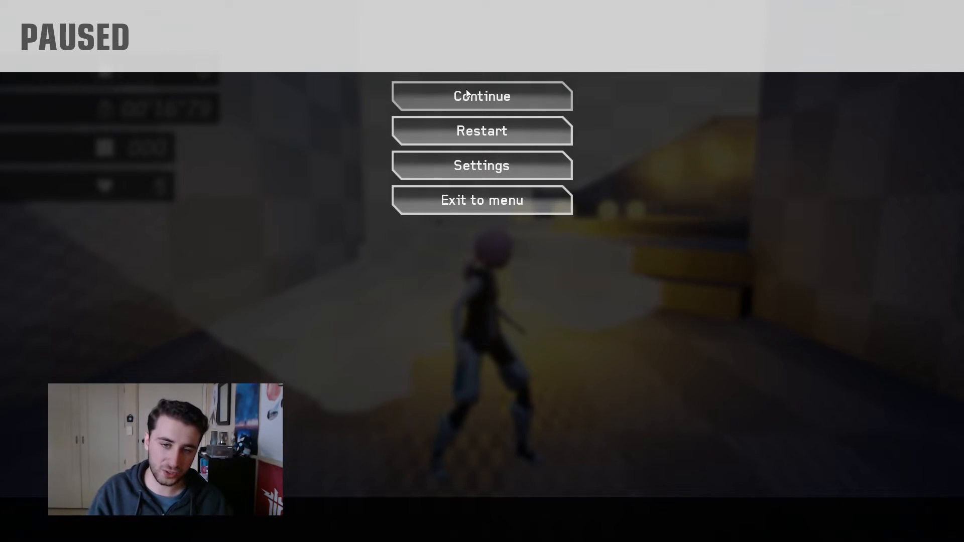
click(482, 130)
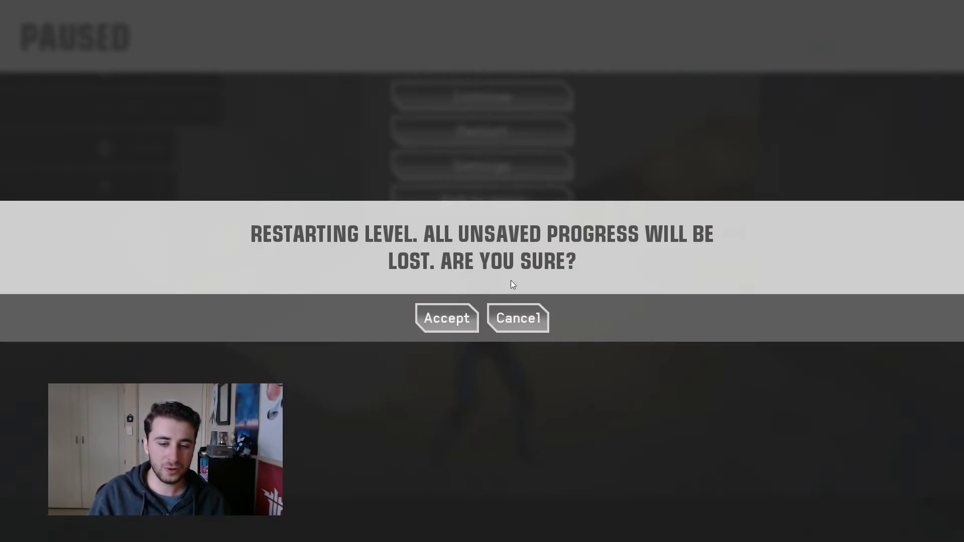
mouse_move(439, 340)
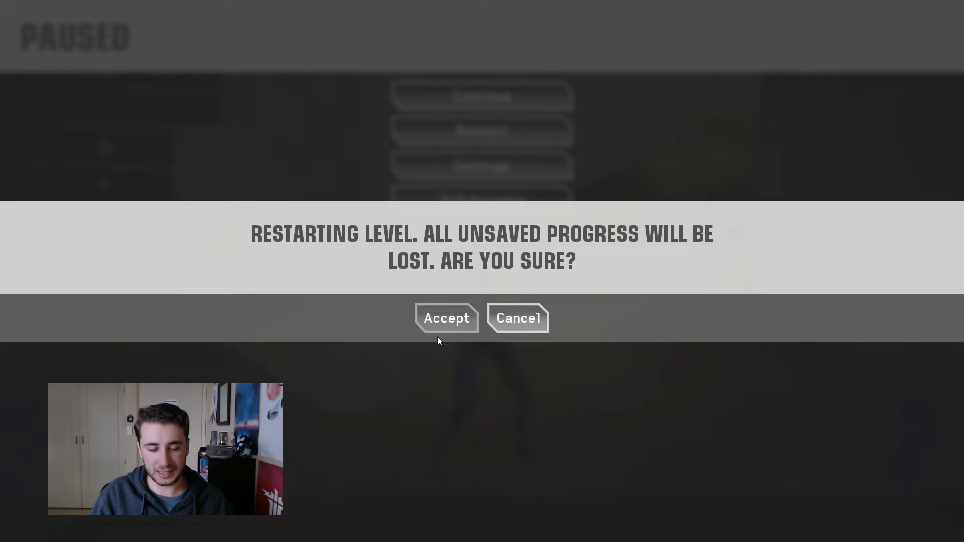
click(518, 317)
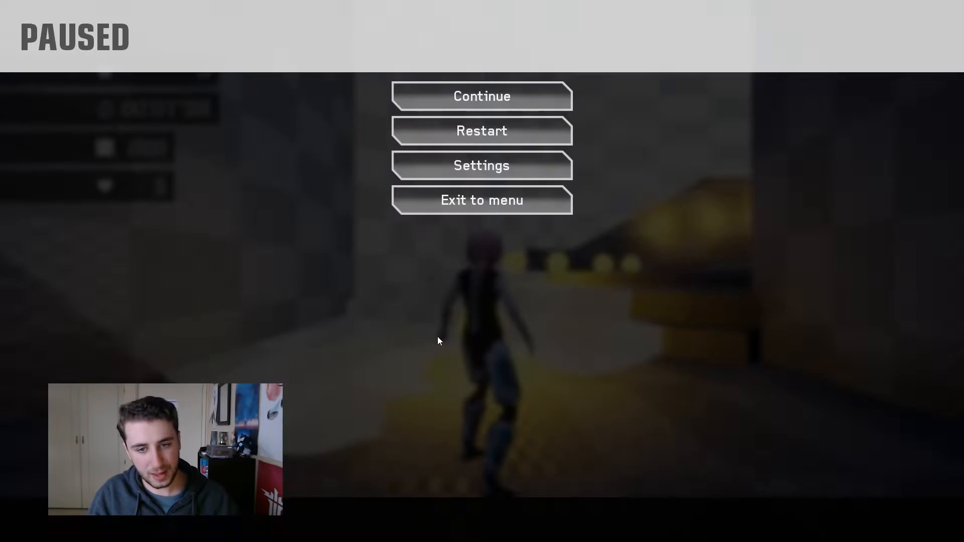
- Back out of the exit-to-menu confirmation and enter the game settings
click(482, 200)
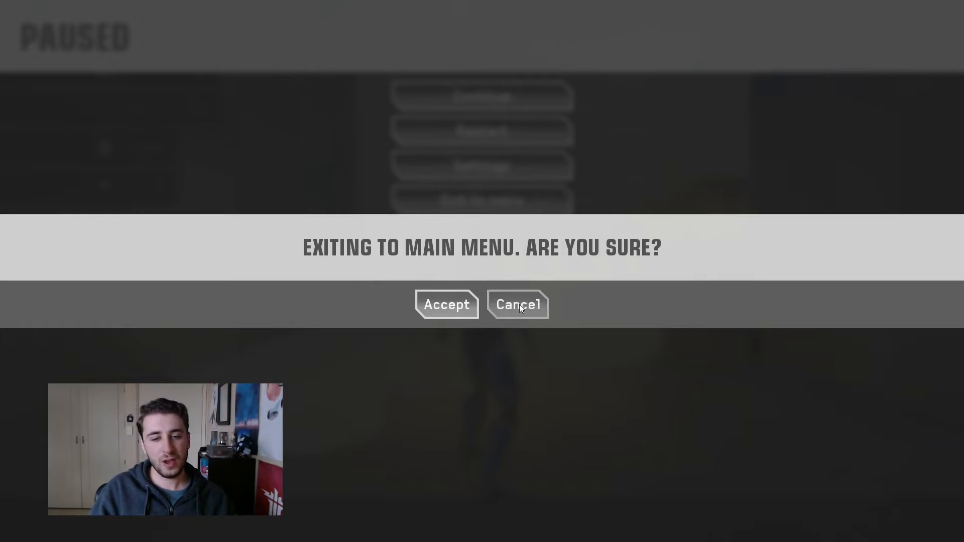
click(519, 304)
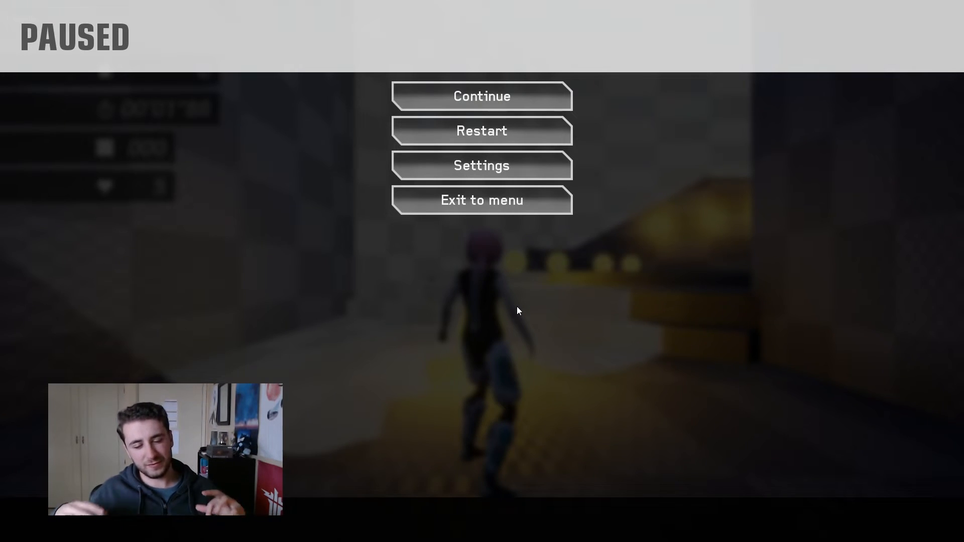
click(482, 166)
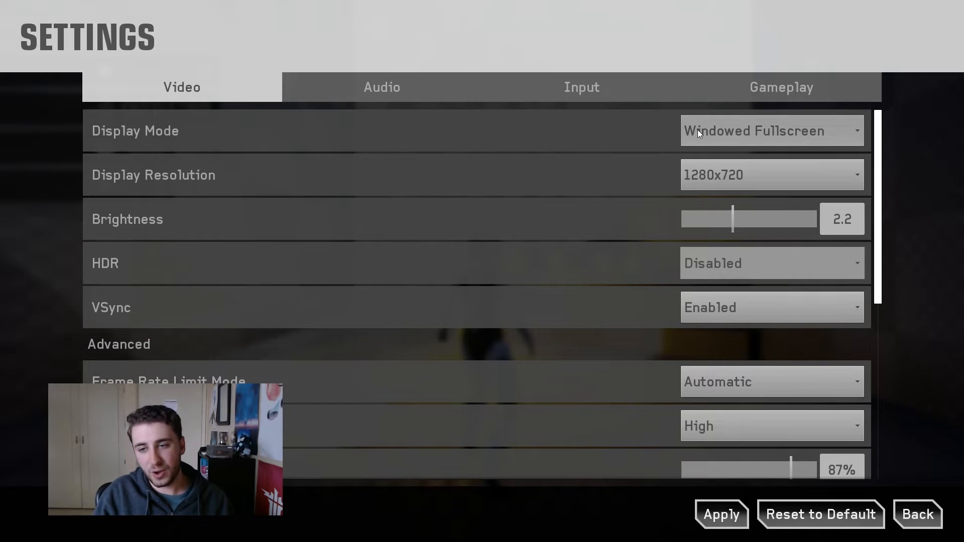
- Set Display Mode to Windowed and choose the smaller 1024x768 display resolution
click(772, 131)
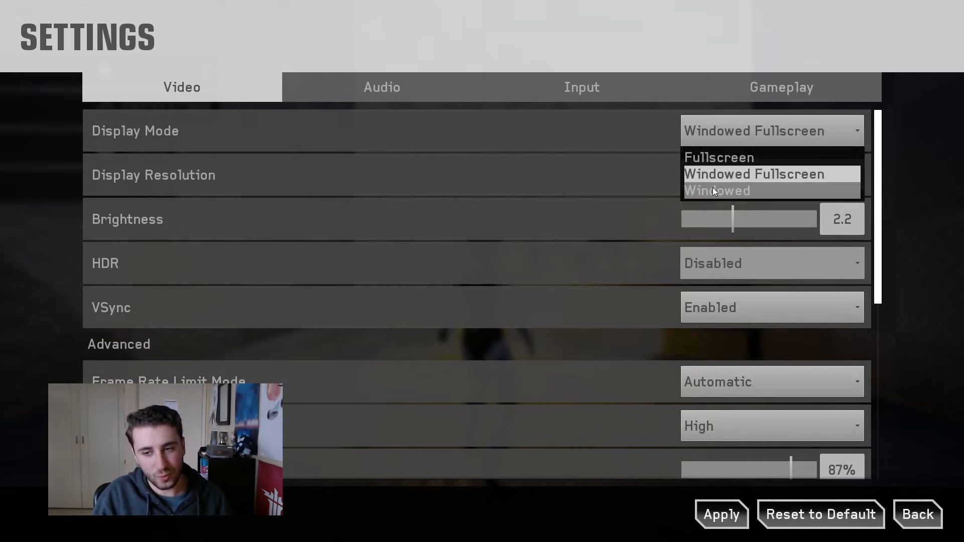
click(717, 191)
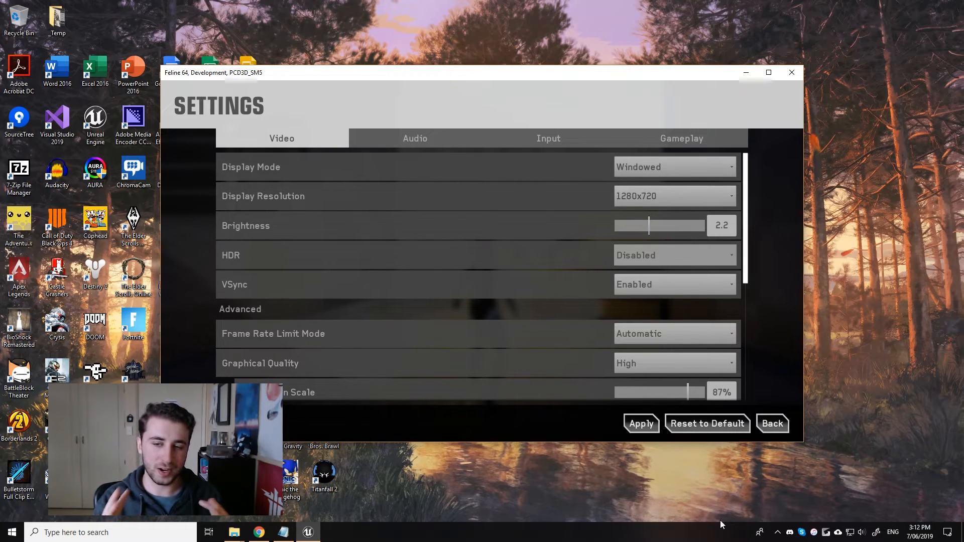
mouse_move(600, 472)
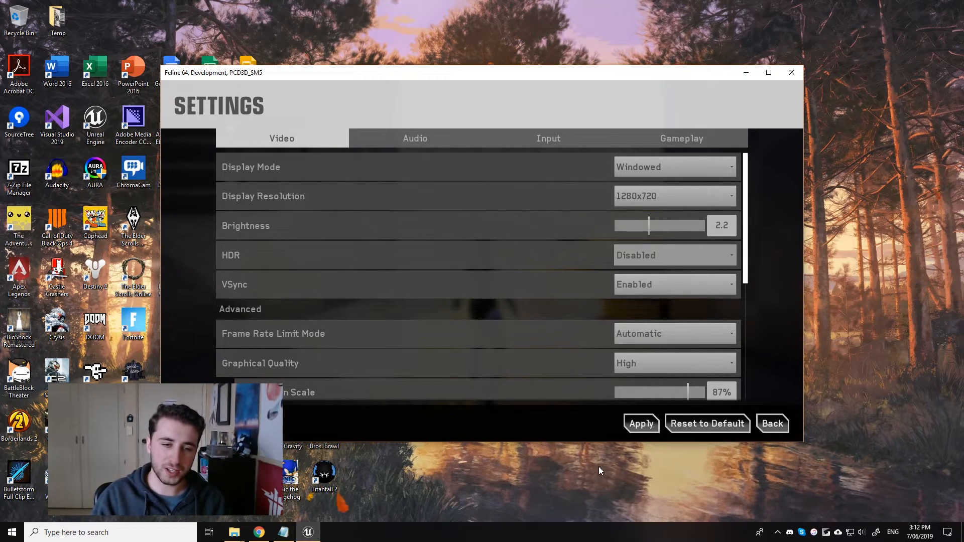
click(674, 196)
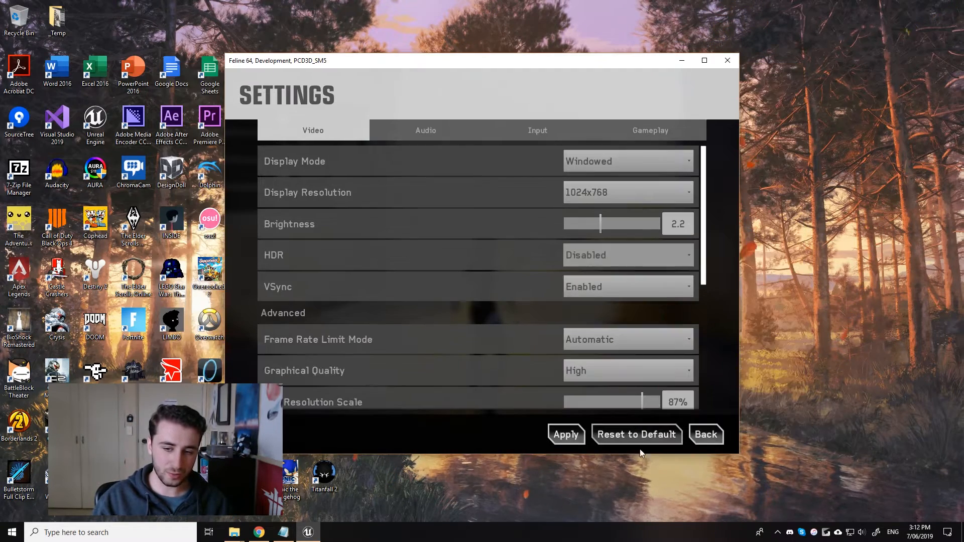
click(627, 191)
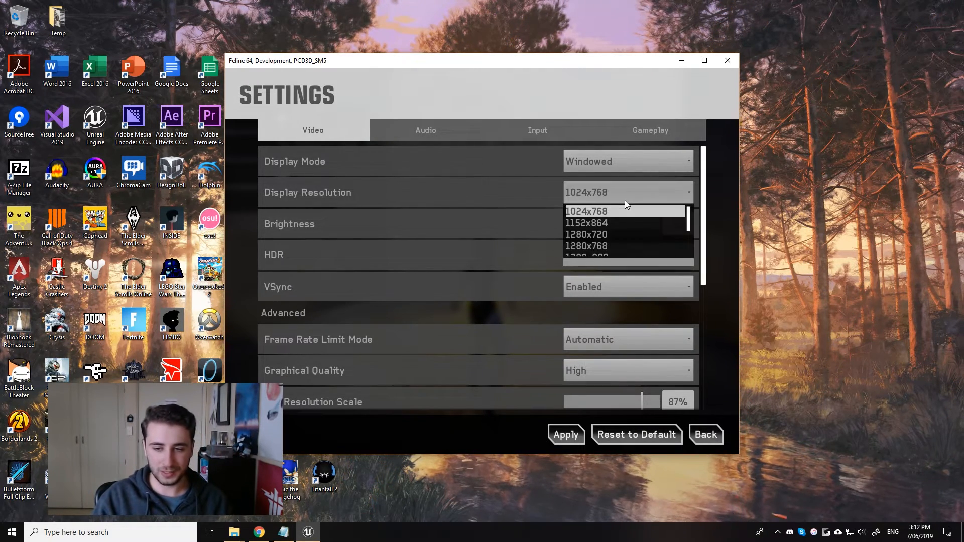
click(586, 234)
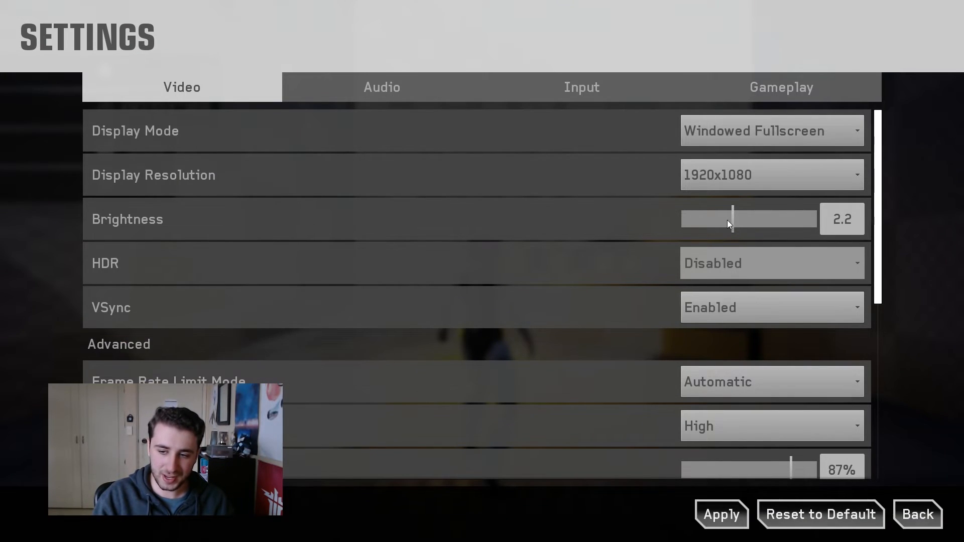
- Raise brightness to 3.8 and back down to 2.2, then set VSync to Disabled
drag(732, 218, 781, 218)
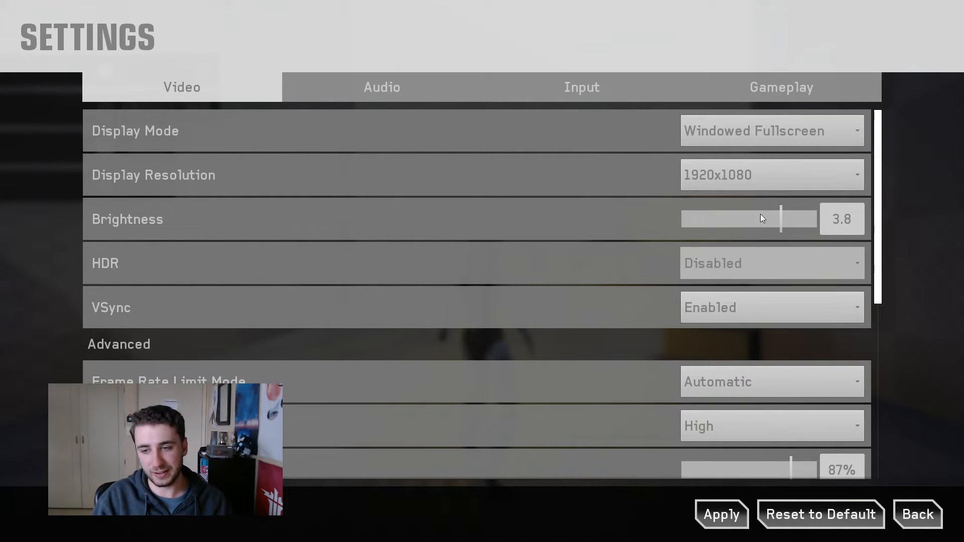
drag(782, 219, 689, 219)
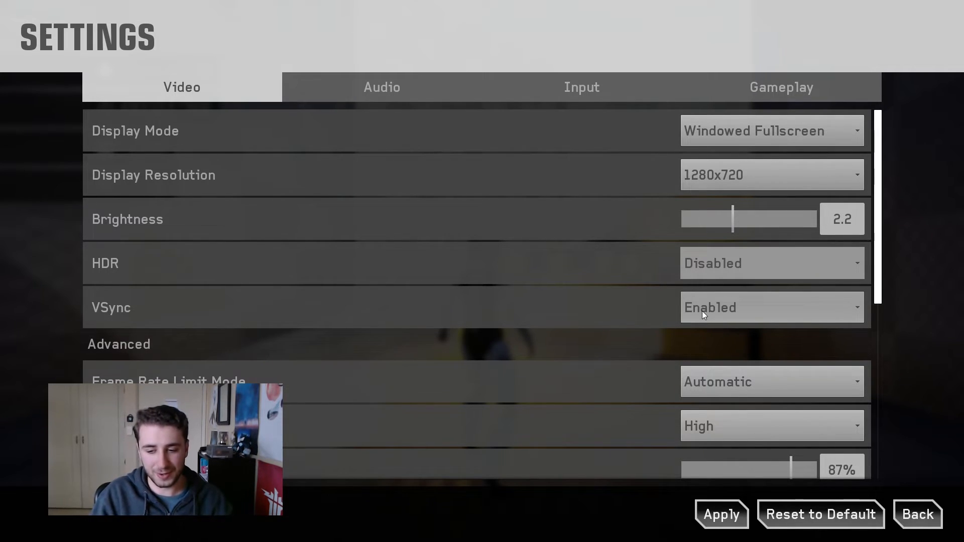
click(772, 307)
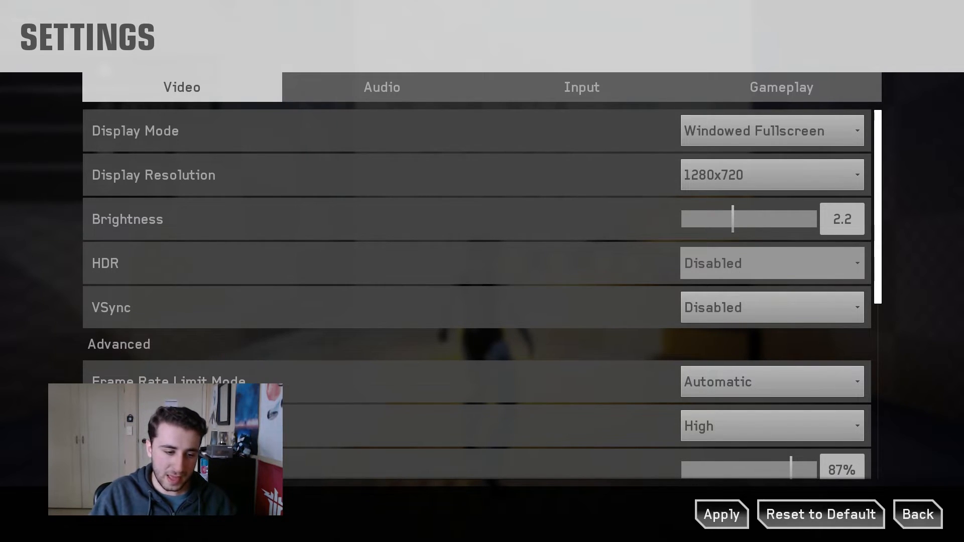
- Set Frame Rate Limit Mode to Custom and slide the frame rate limit down to 30 FPS
scroll(down, 3)
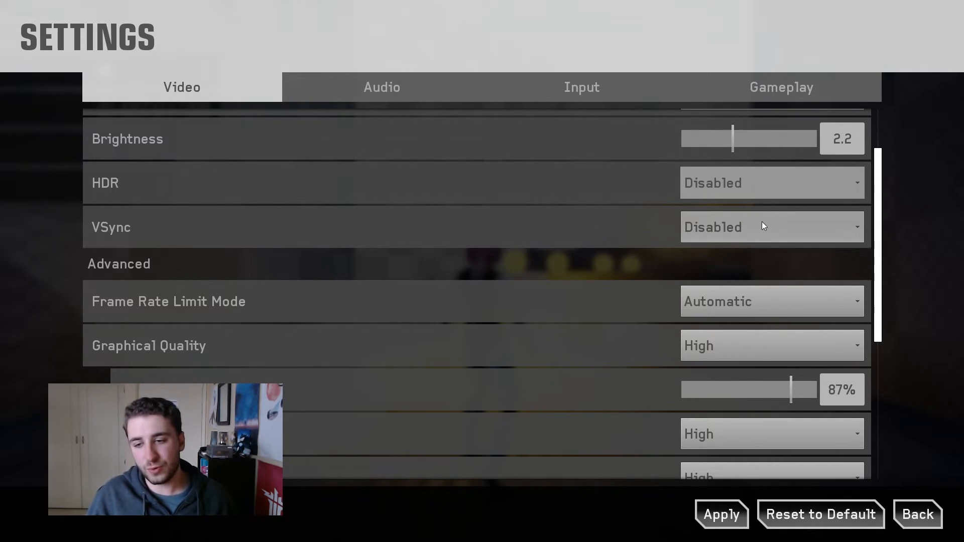
mouse_move(401, 303)
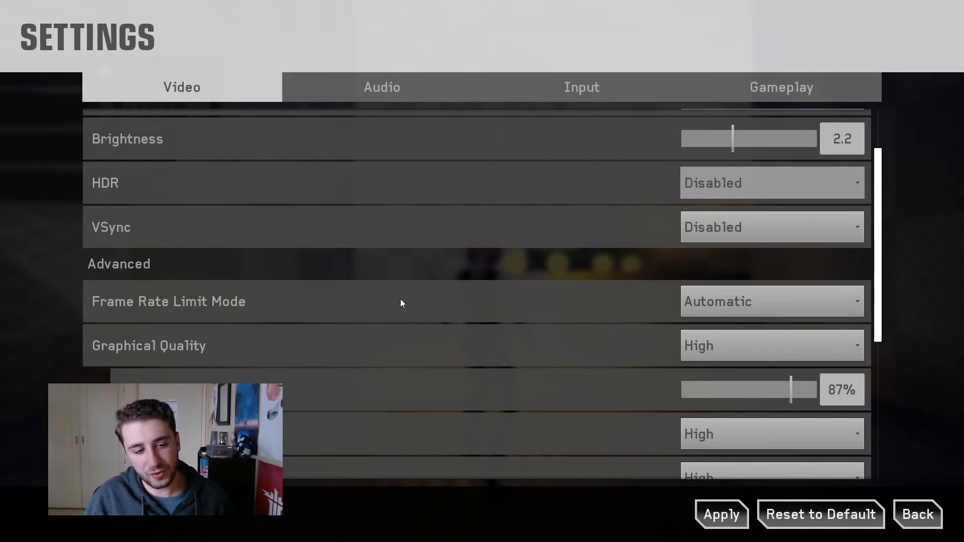
mouse_move(677, 309)
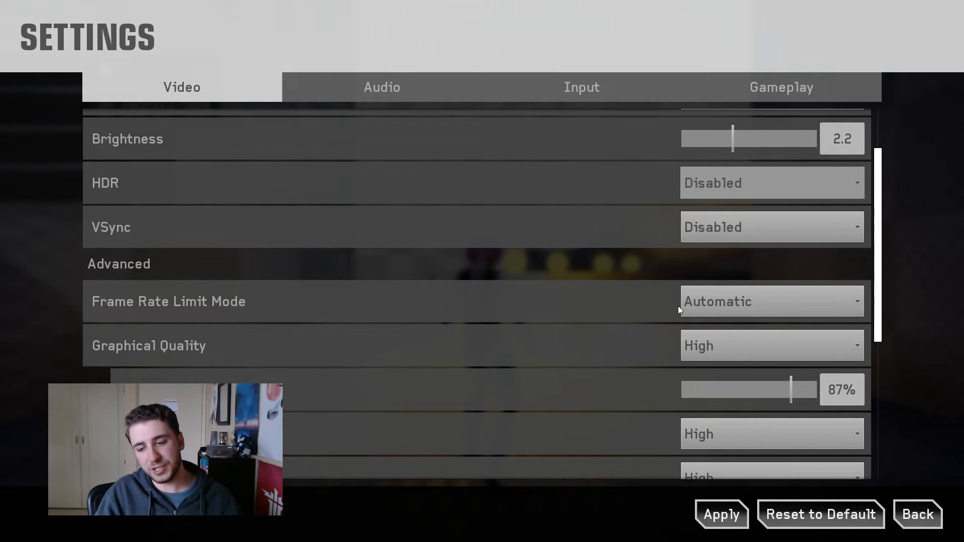
mouse_move(697, 321)
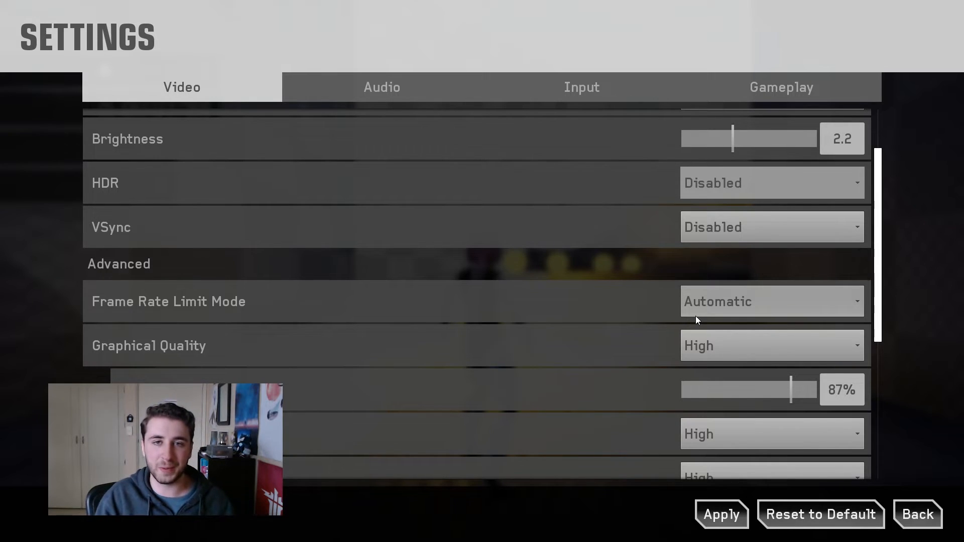
click(773, 301)
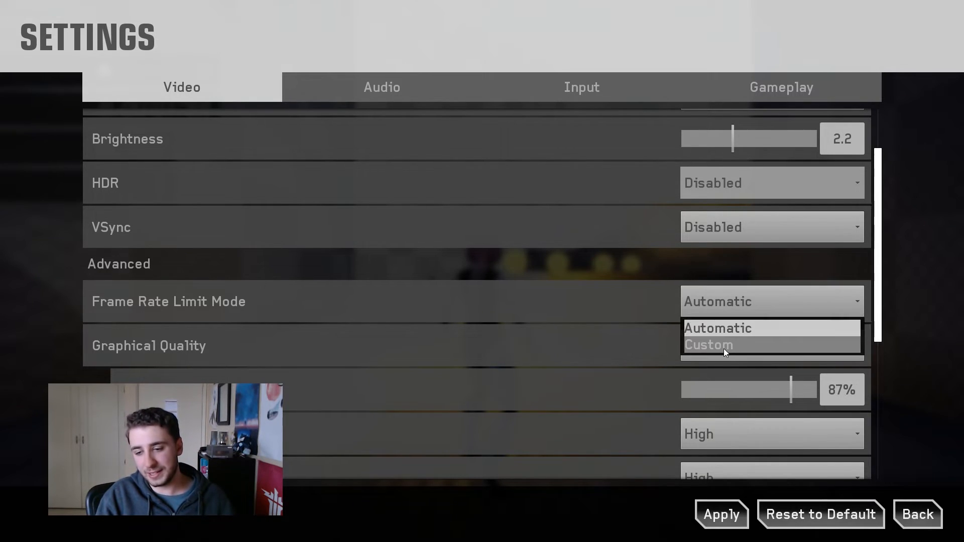
click(709, 345)
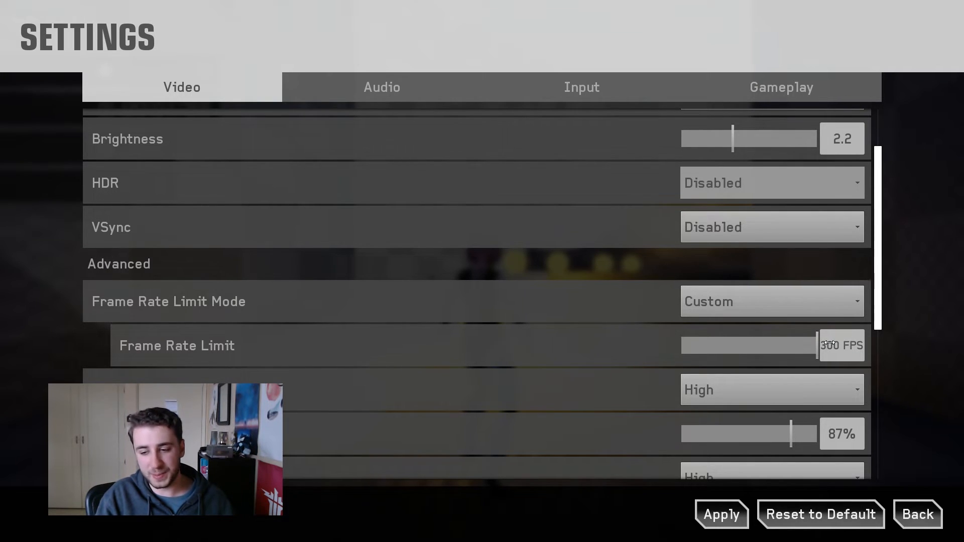
drag(818, 344, 686, 344)
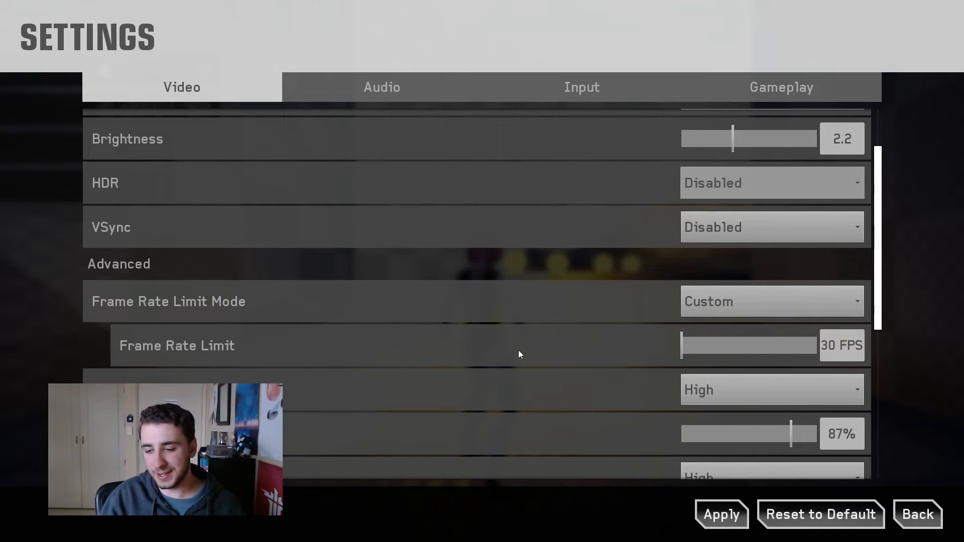
- Try the Medium and Very High graphical quality presets
scroll(down, 3)
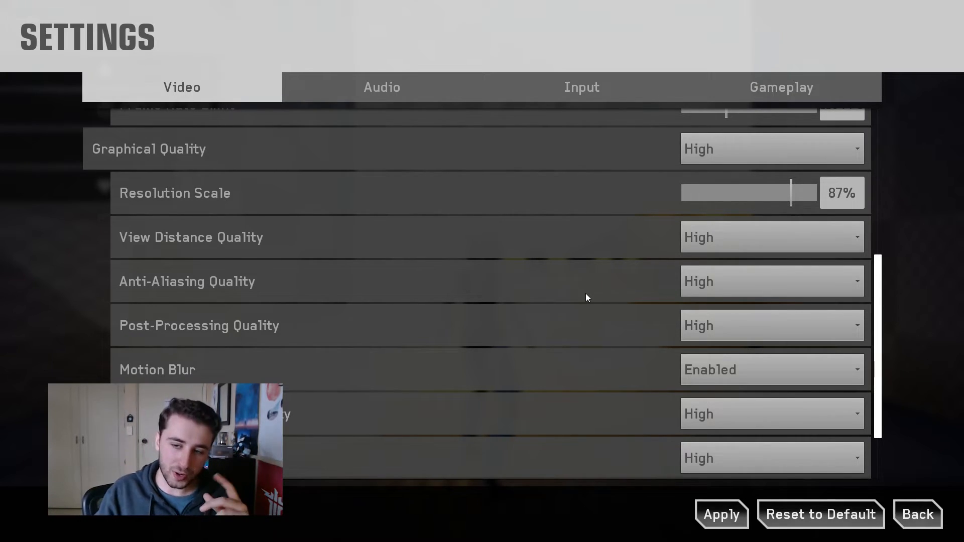
click(773, 149)
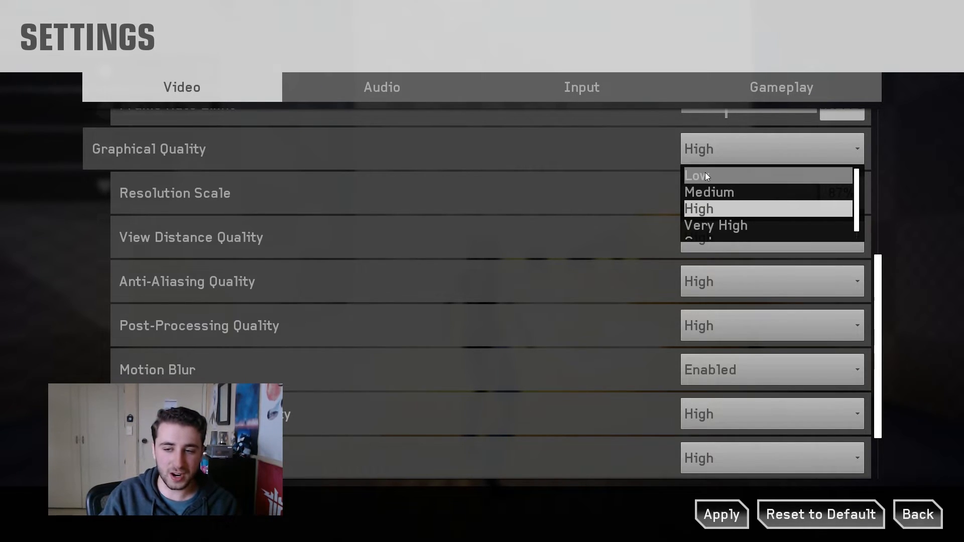
click(710, 191)
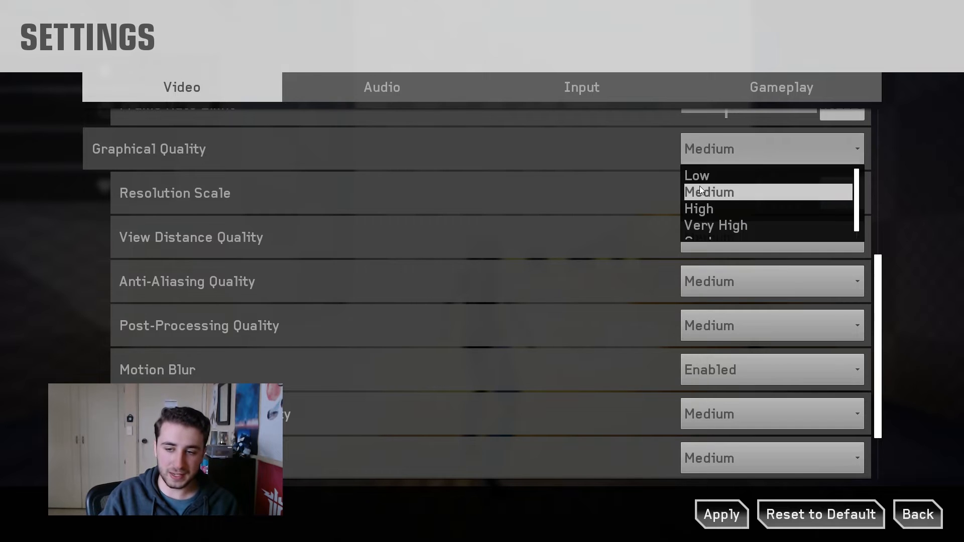
click(715, 225)
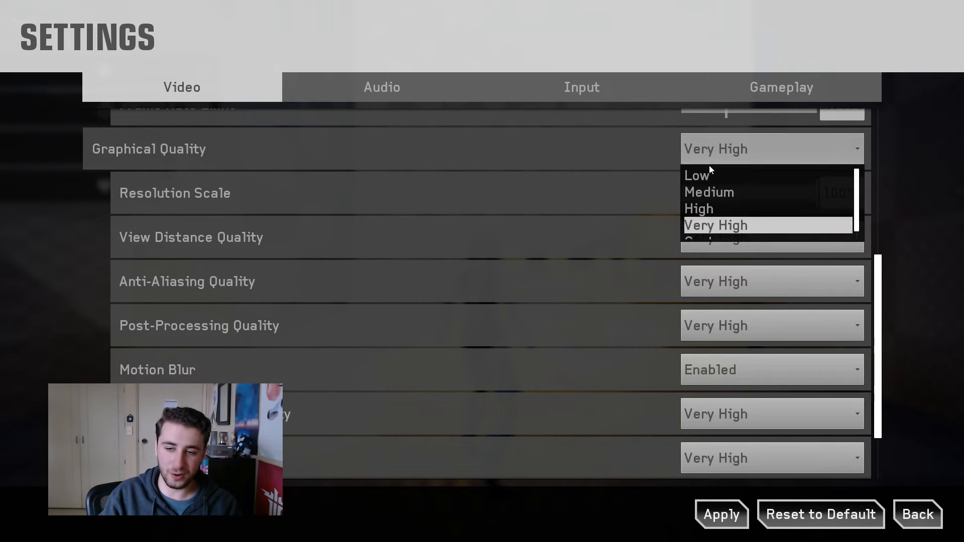
- Choose the Low graphical quality preset and apply it
click(715, 225)
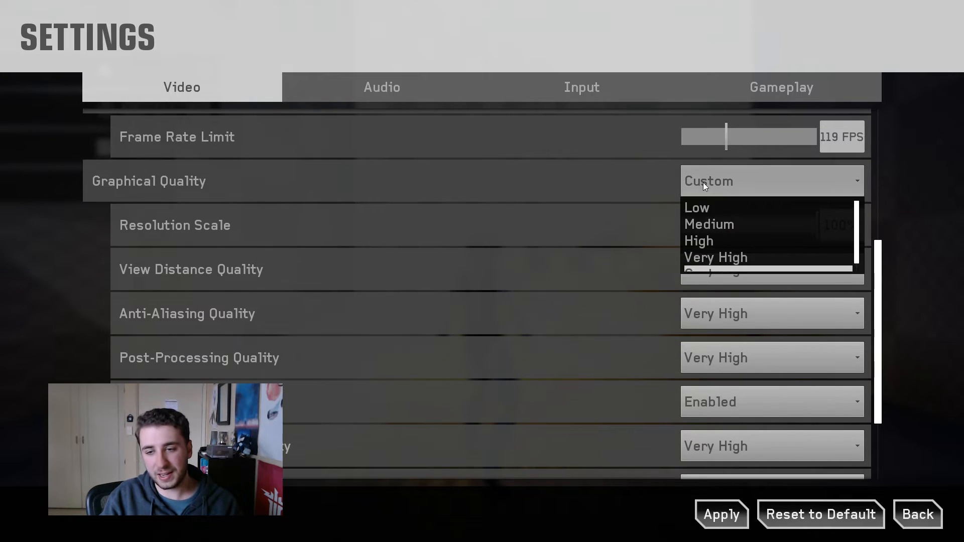
click(697, 207)
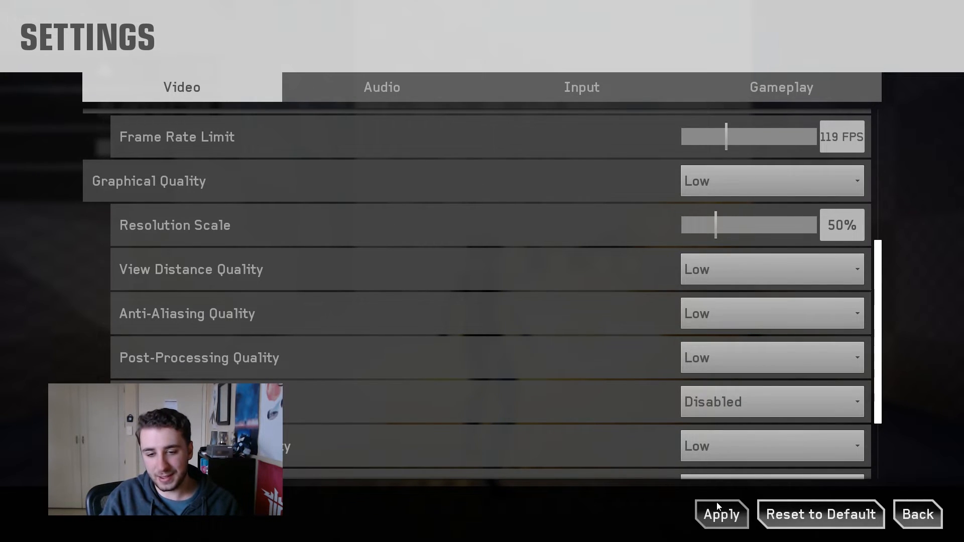
click(721, 514)
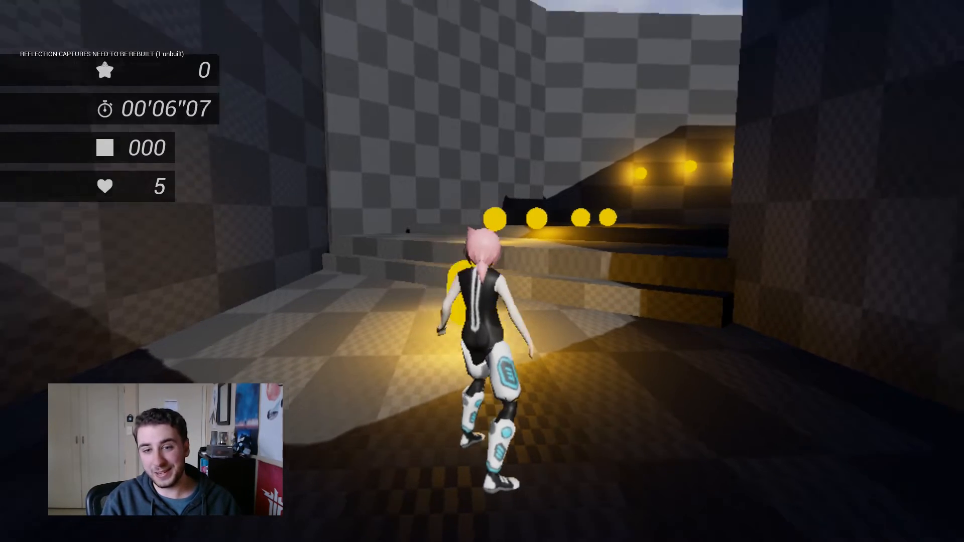
- Pause back into the settings and move from the Video page to the Audio page
key(w)
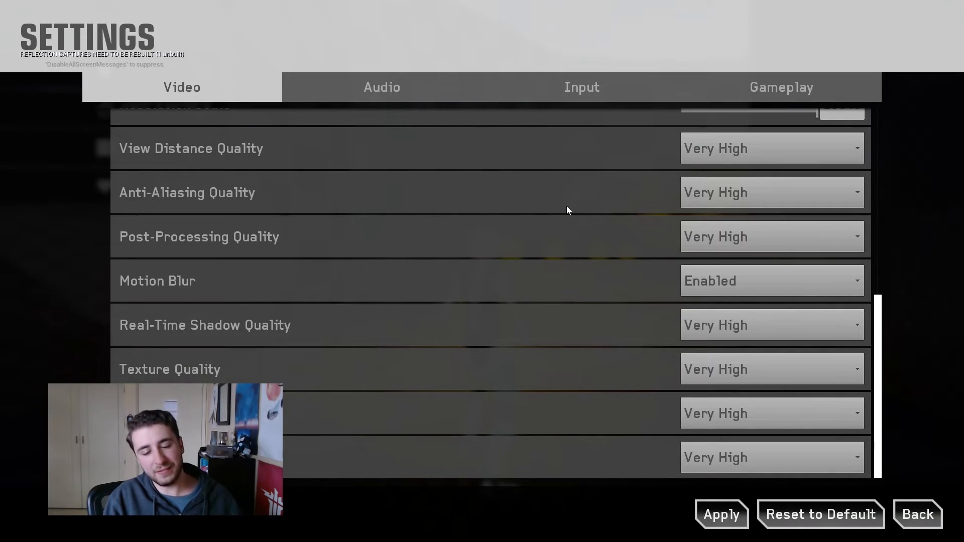
mouse_move(169, 284)
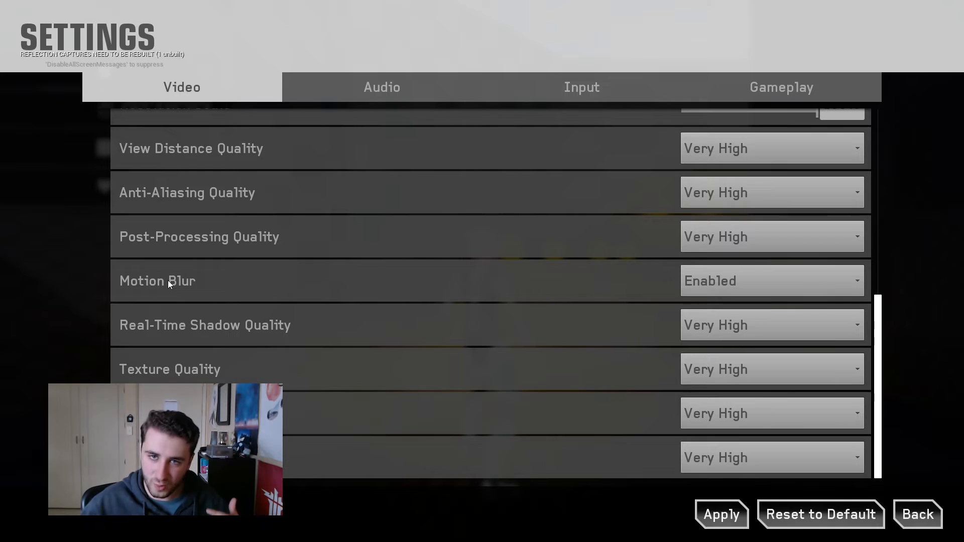
click(381, 87)
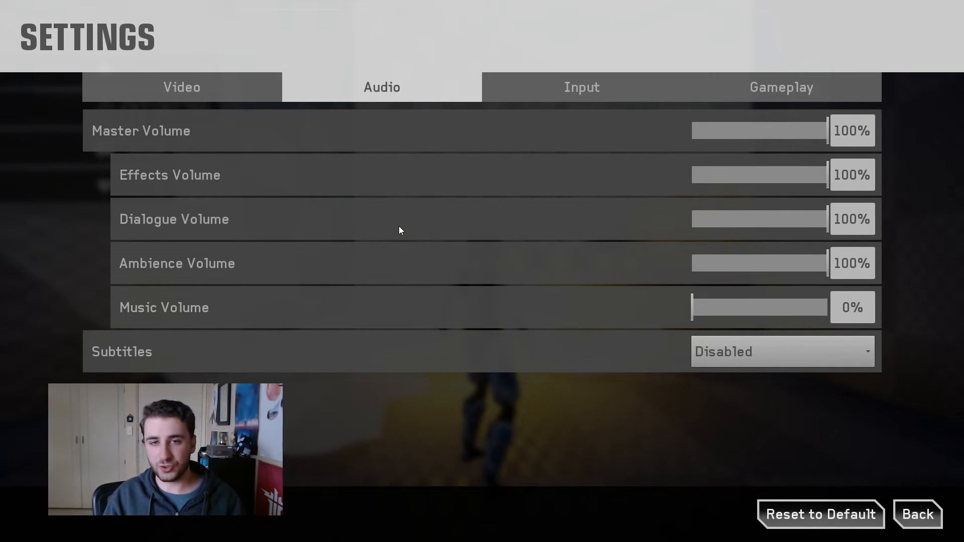
- Move to the Input page and scroll past mouse settings to the gamepad sensitivities
click(581, 87)
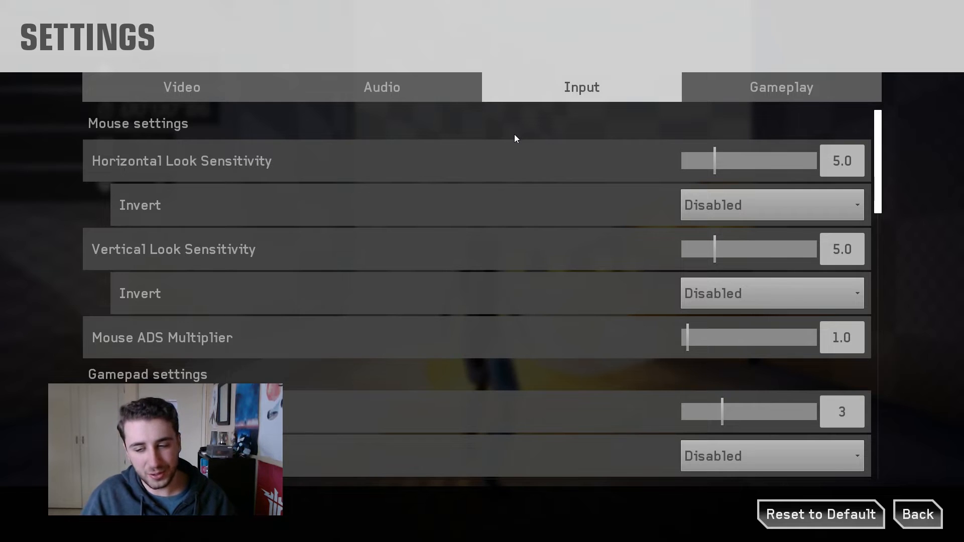
mouse_move(416, 174)
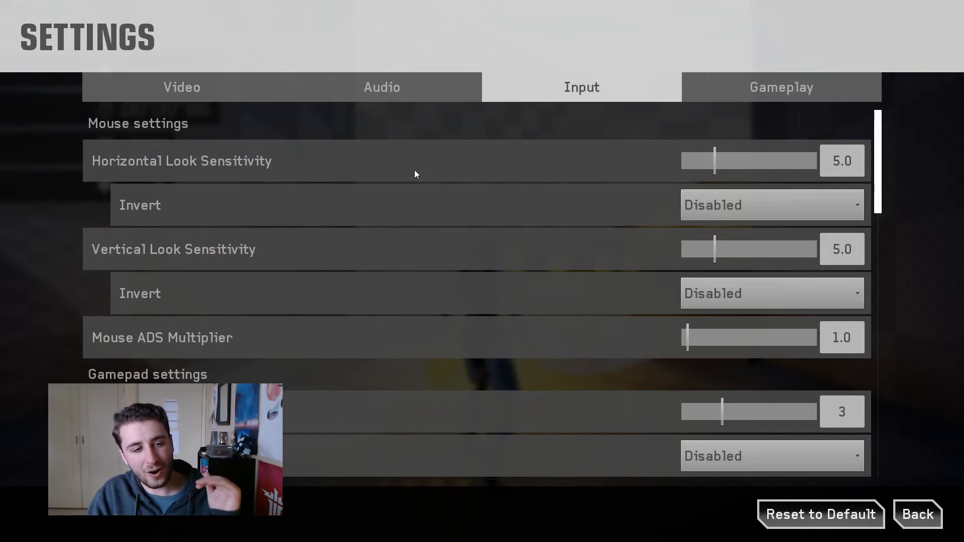
mouse_move(277, 264)
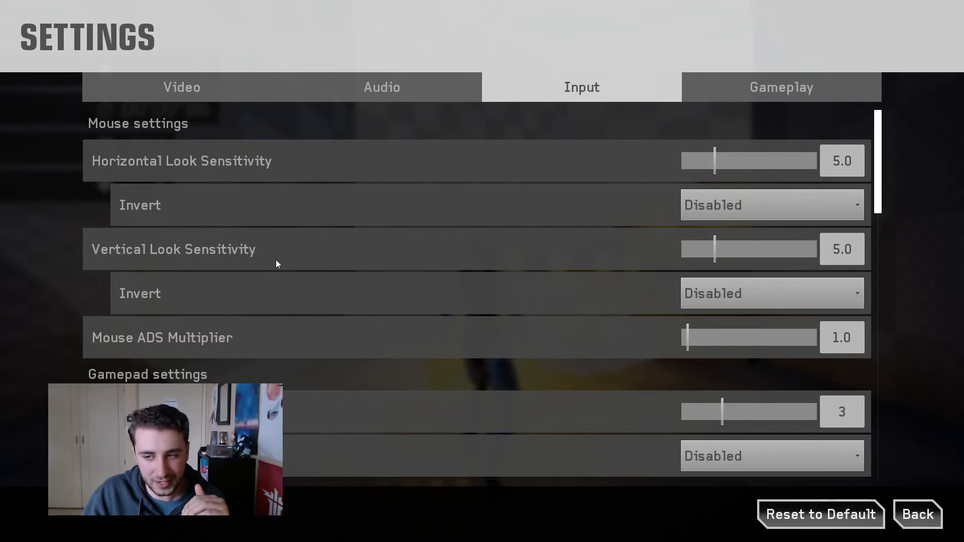
mouse_move(336, 274)
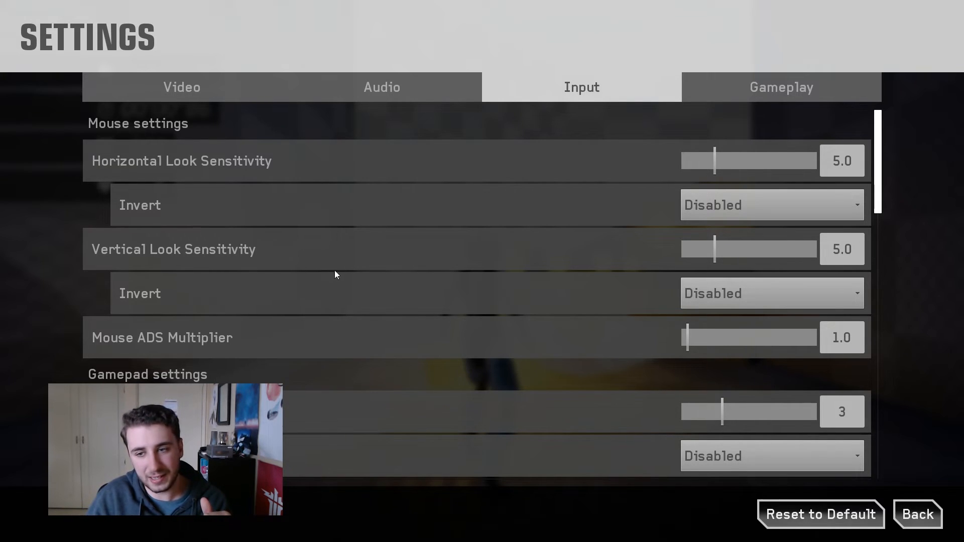
mouse_move(478, 209)
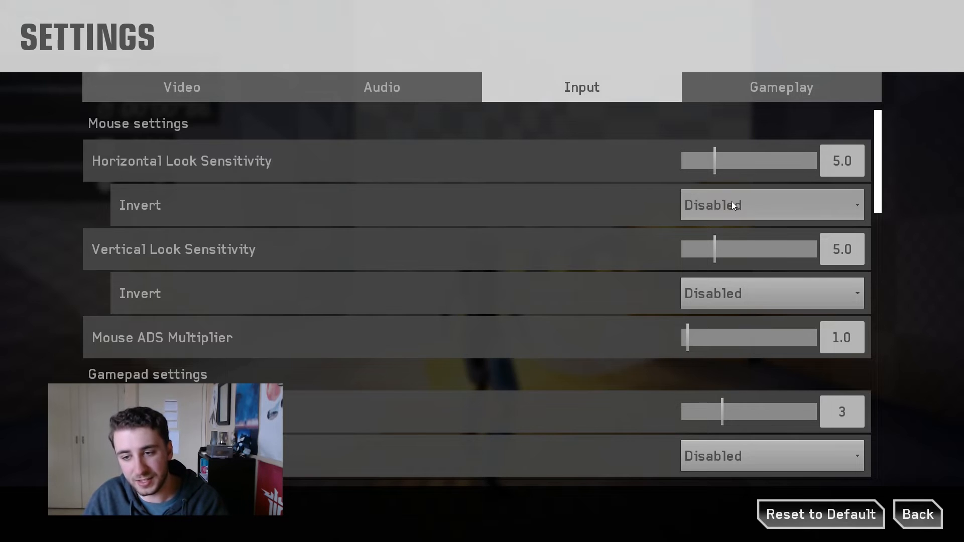
scroll(down, 3)
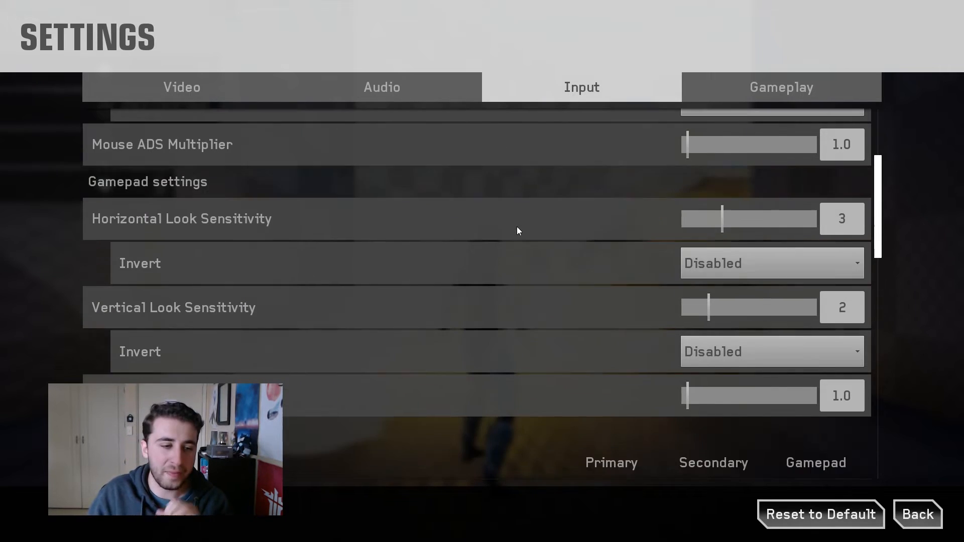
mouse_move(518, 259)
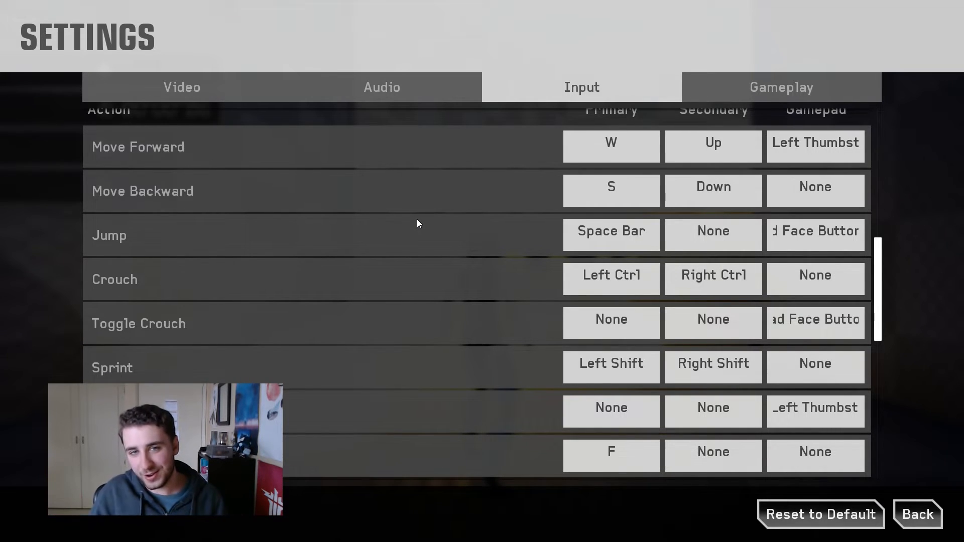
mouse_move(497, 147)
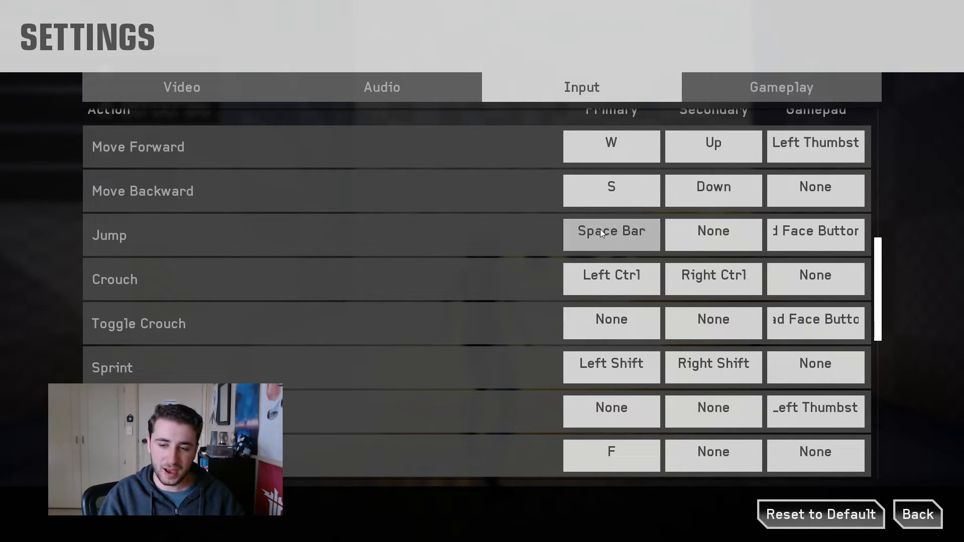
- Leave Jump's binding, bind Space Bar to Toggle Crouch's primary slot, then move to Gameplay
click(611, 234)
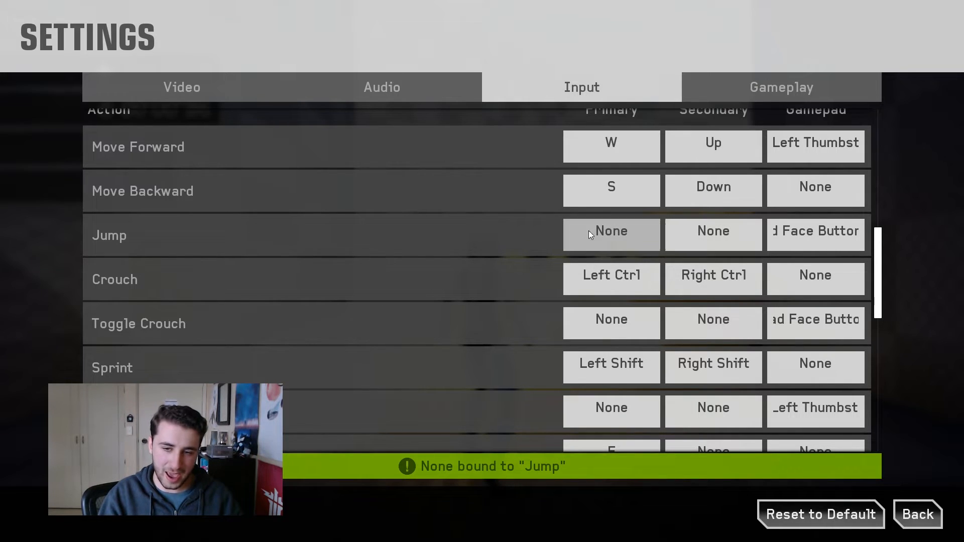
click(612, 235)
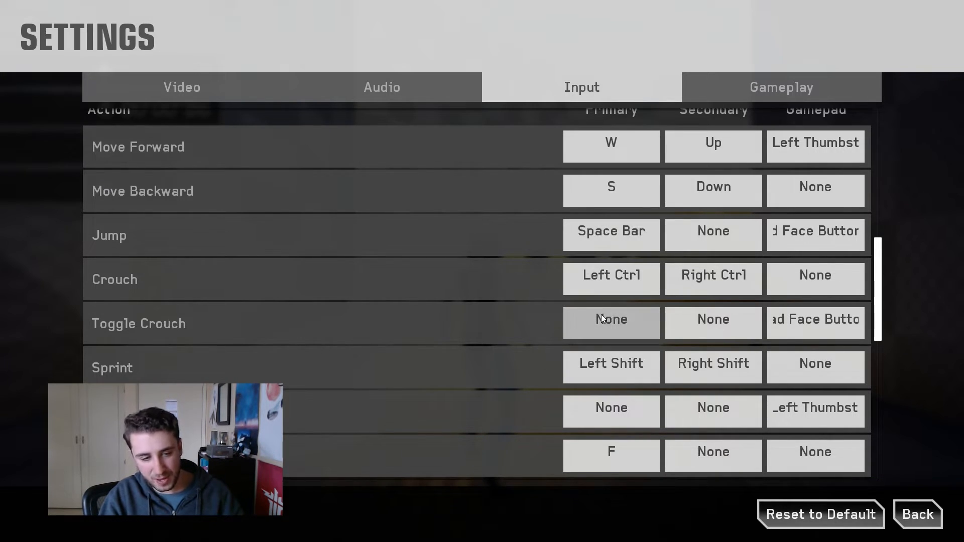
click(611, 323)
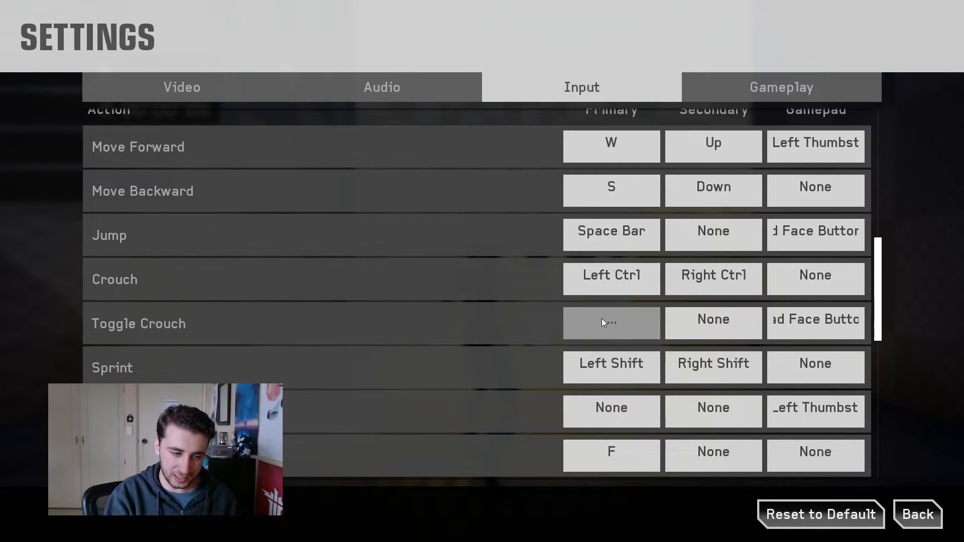
key(space)
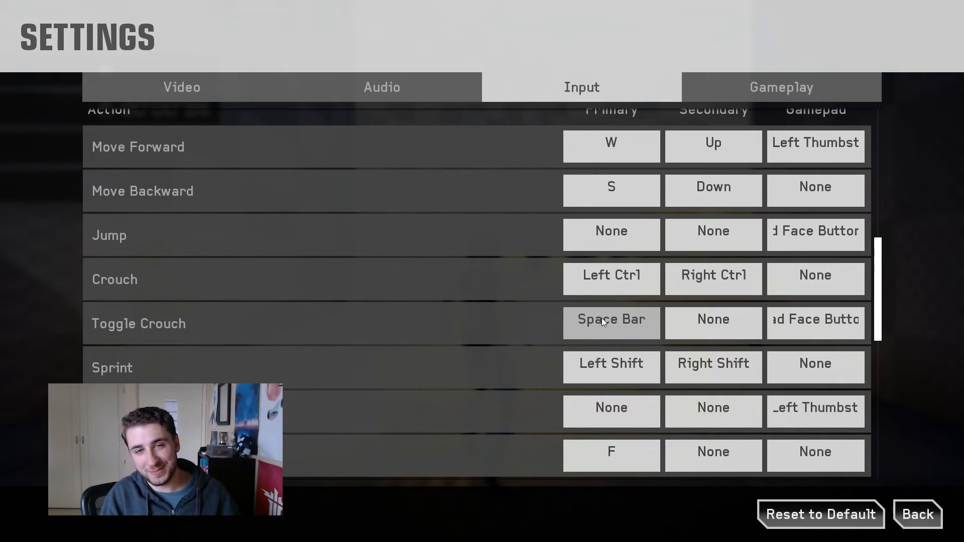
click(782, 87)
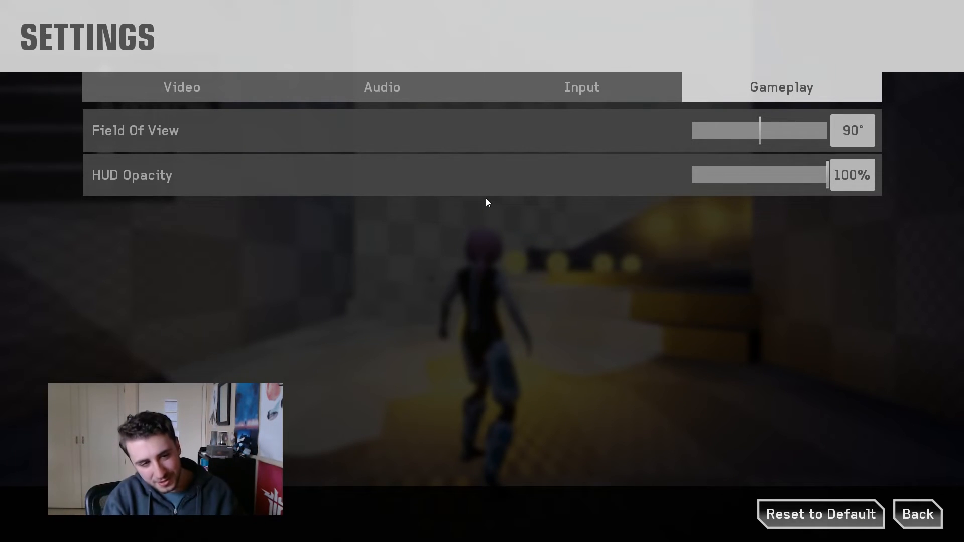
mouse_move(500, 189)
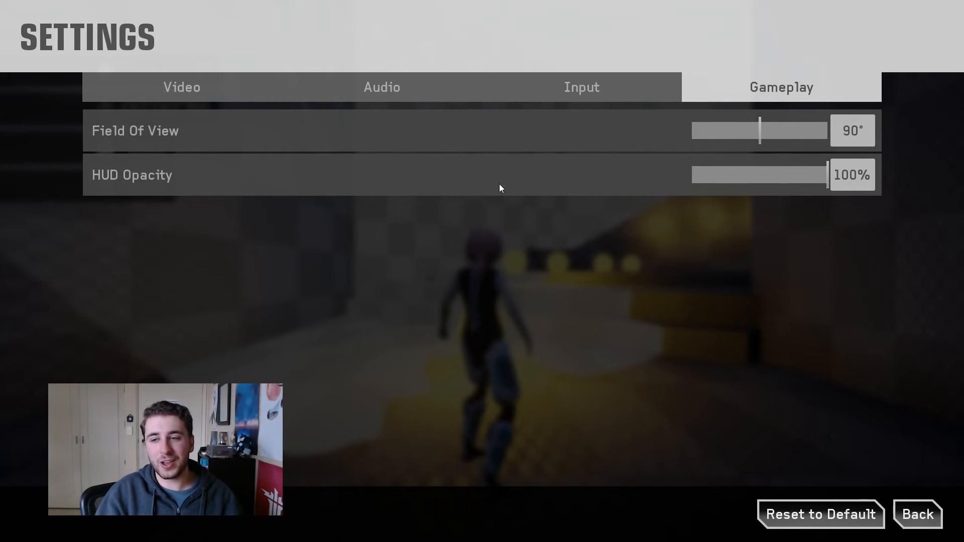
- Drag the Field of View slider to the 70° minimum and back to 90°, then return to Video
click(918, 514)
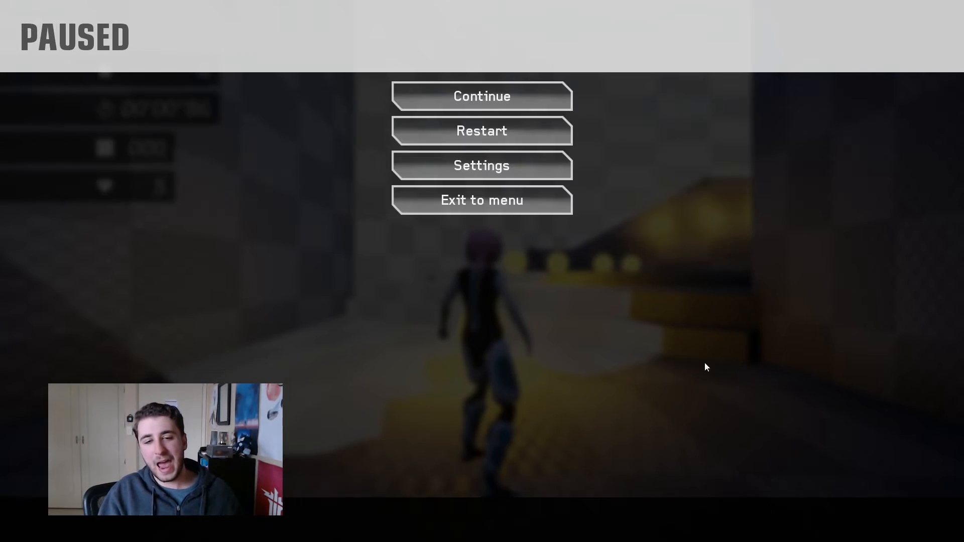
click(482, 96)
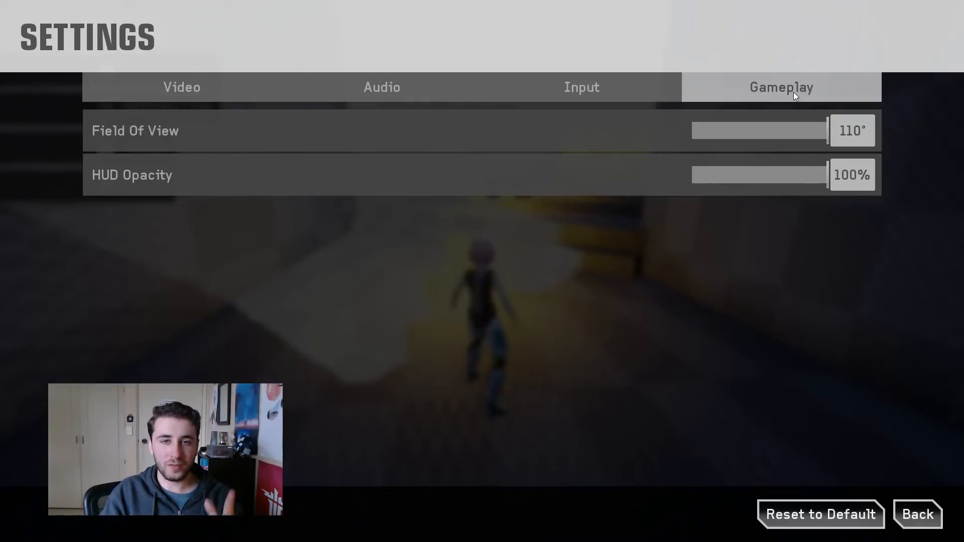
drag(824, 130, 695, 130)
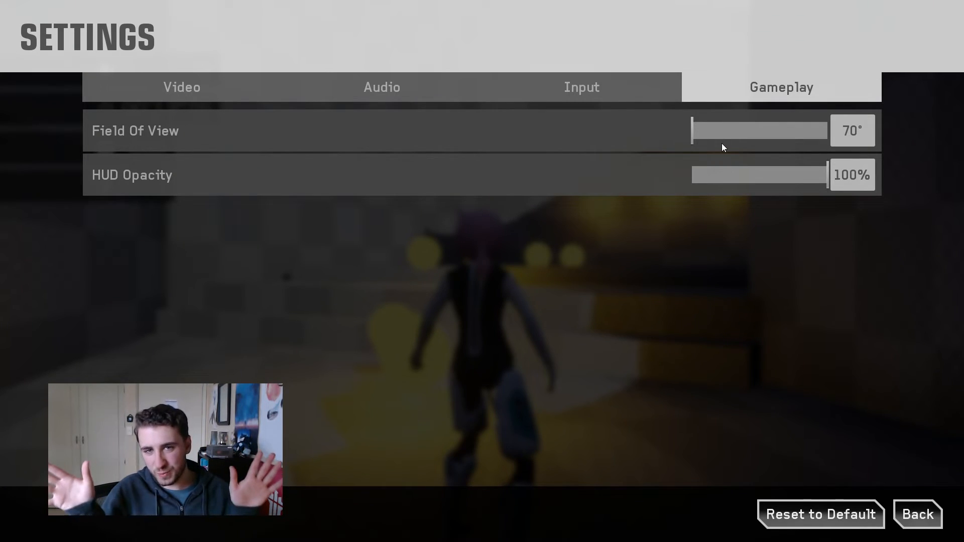
drag(695, 130, 761, 129)
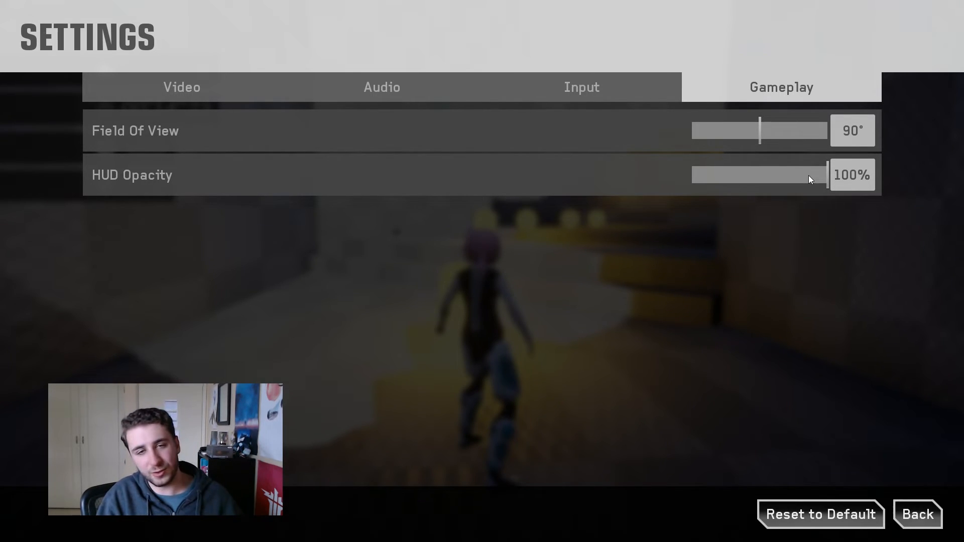
click(181, 86)
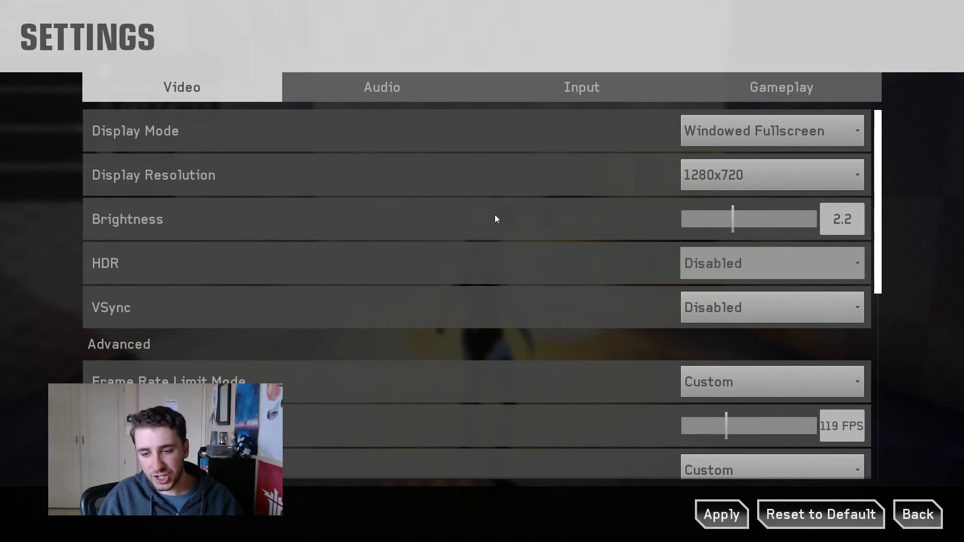
mouse_move(520, 279)
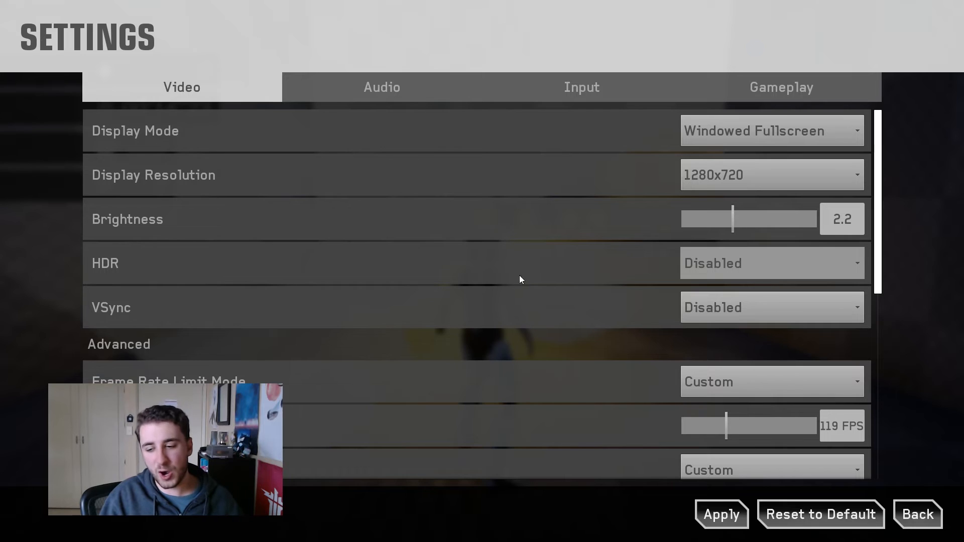
- Request Reset to Default on the video page and answer the confirmation prompt
click(822, 514)
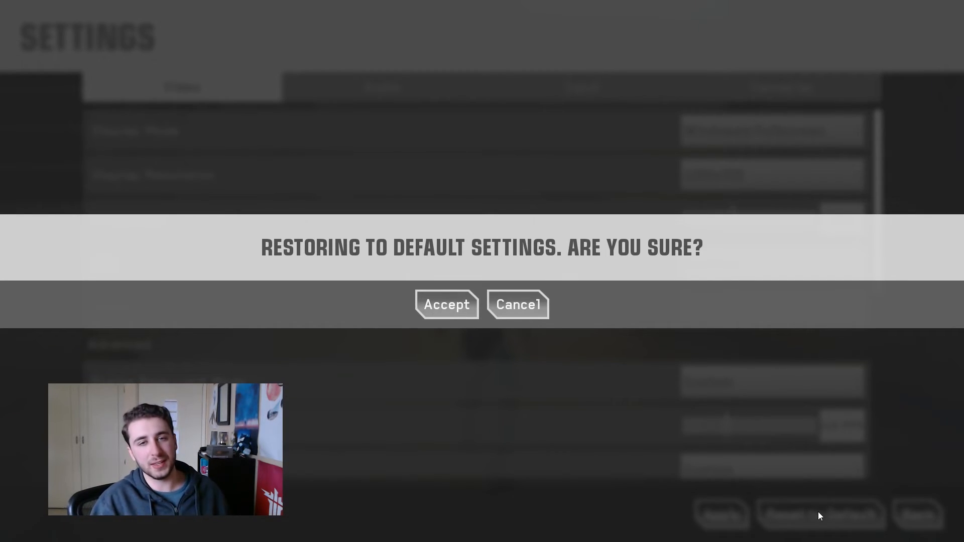
click(446, 304)
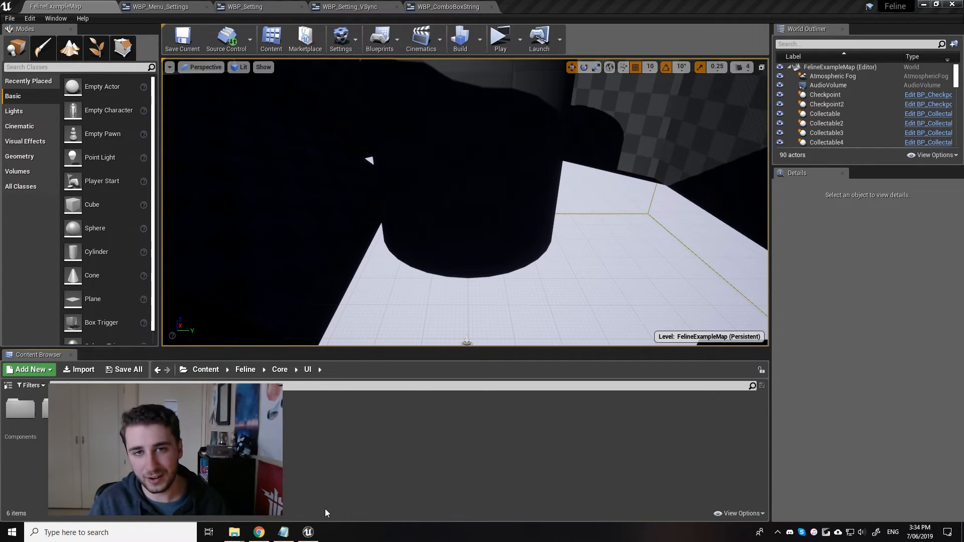
- Inspect the Display Resolution and Gamma setting widgets in the WBP_Menu_Settings hierarchy
click(155, 6)
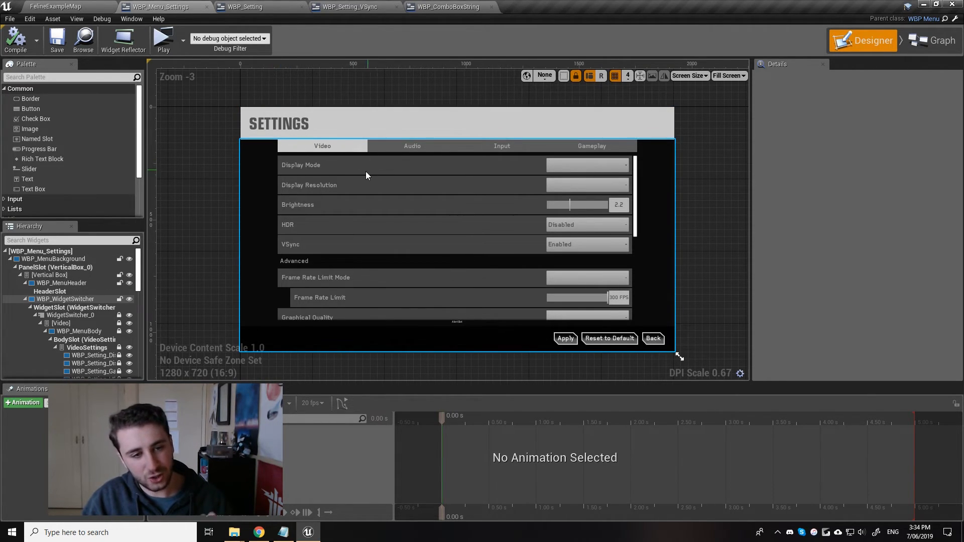
click(92, 307)
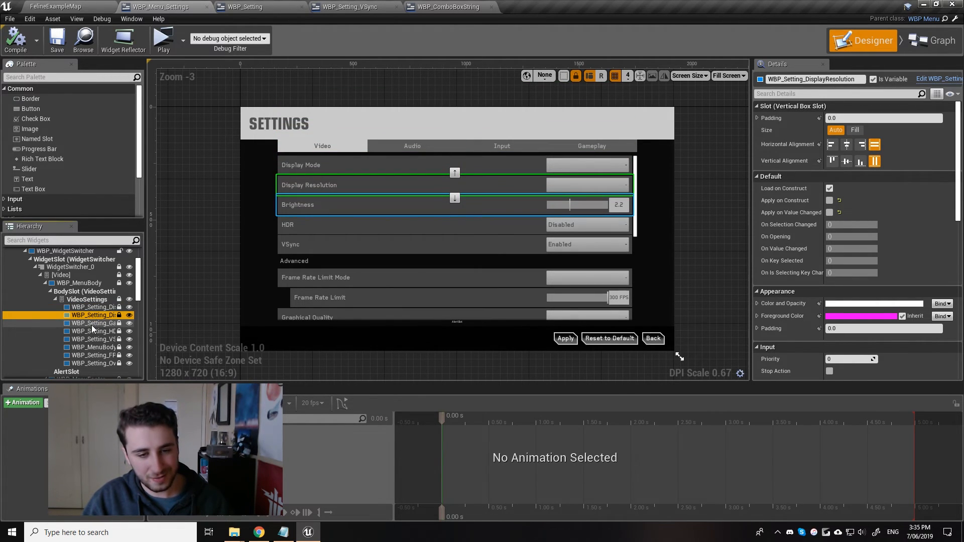
click(92, 323)
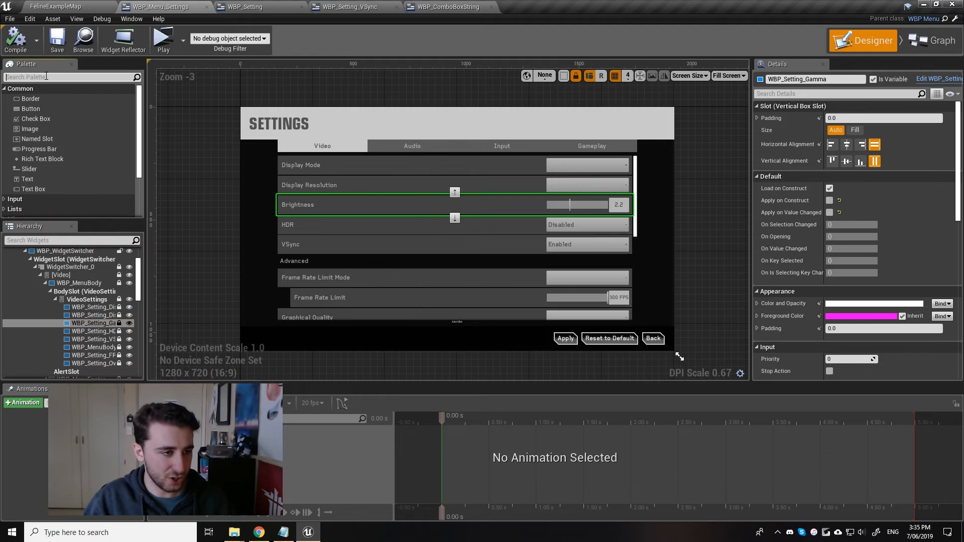
- Search the Palette for 'setting' and scroll through the WBP Setting widget results
text(setitin)
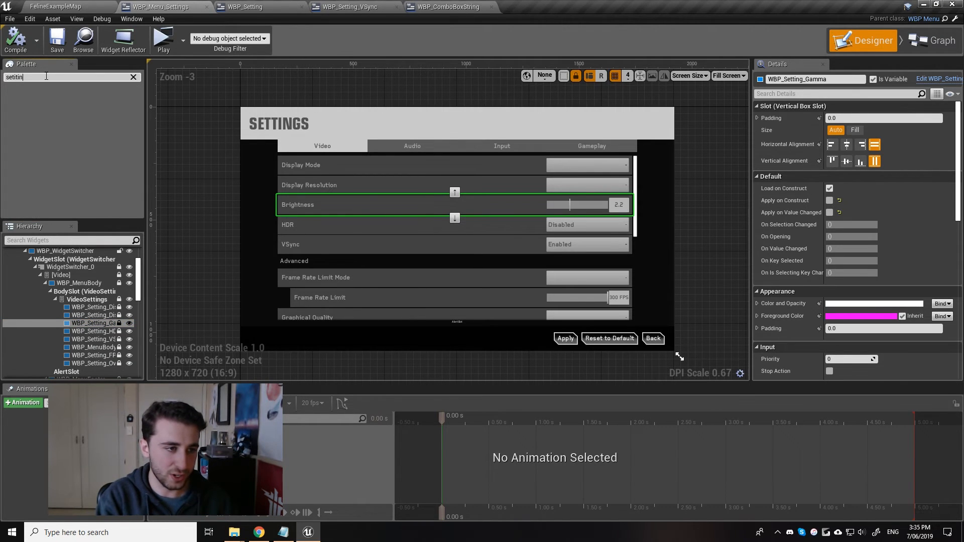
text(setting)
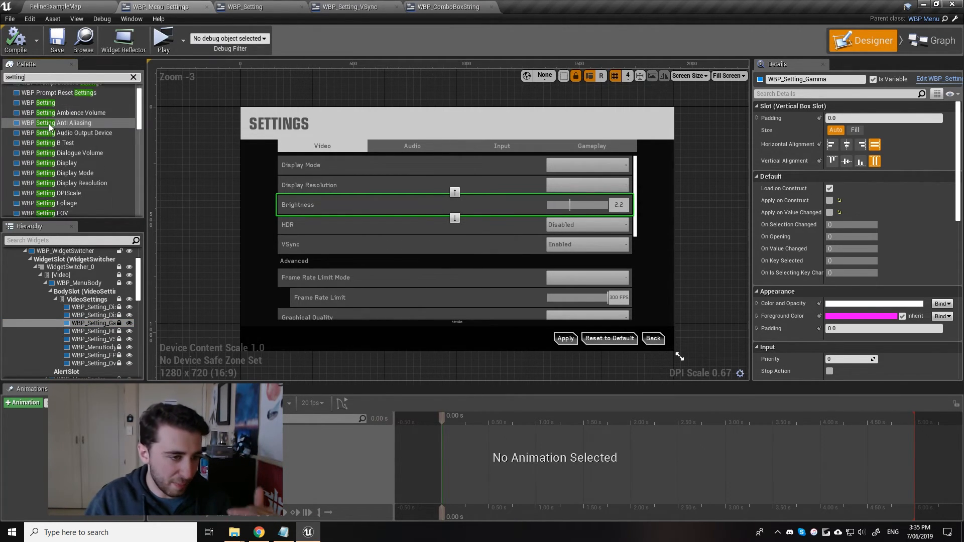
scroll(down, 3)
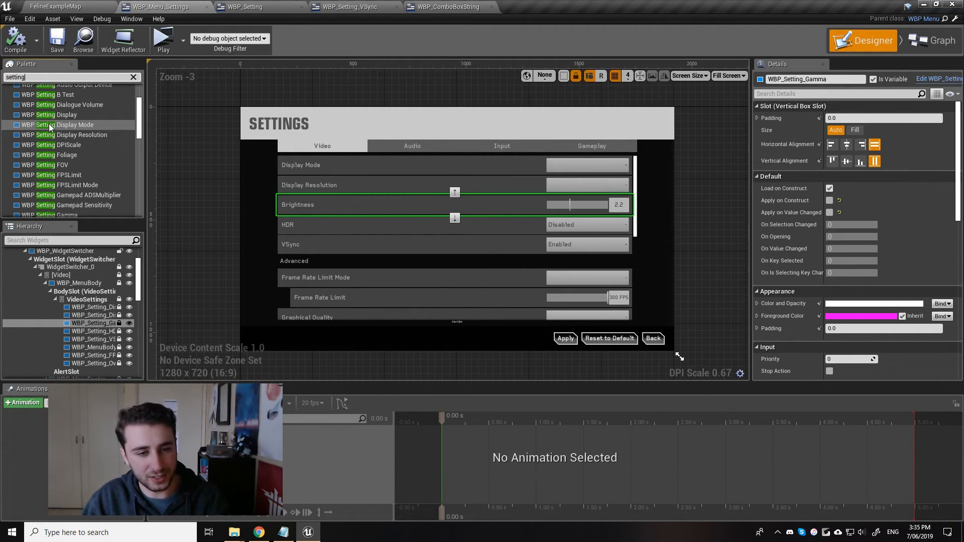
scroll(down, 3)
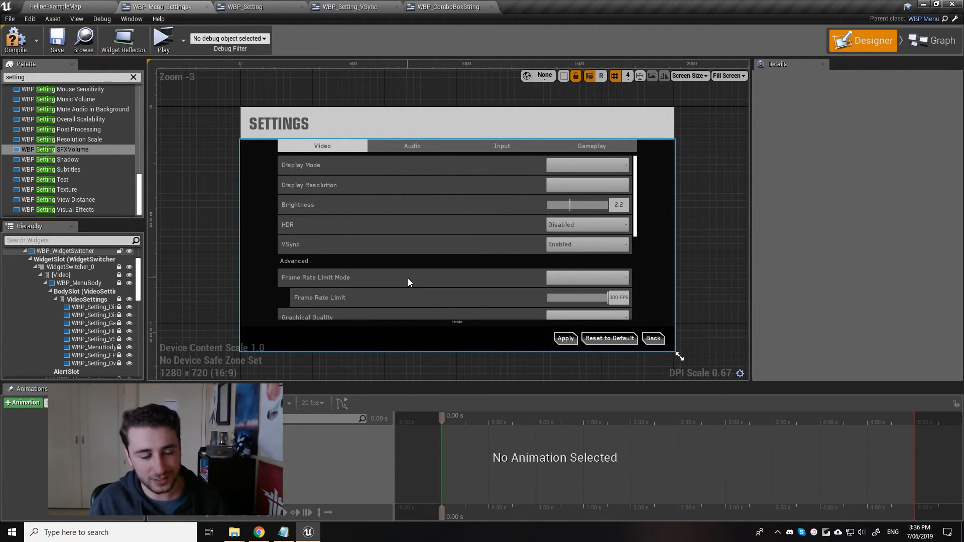
click(348, 6)
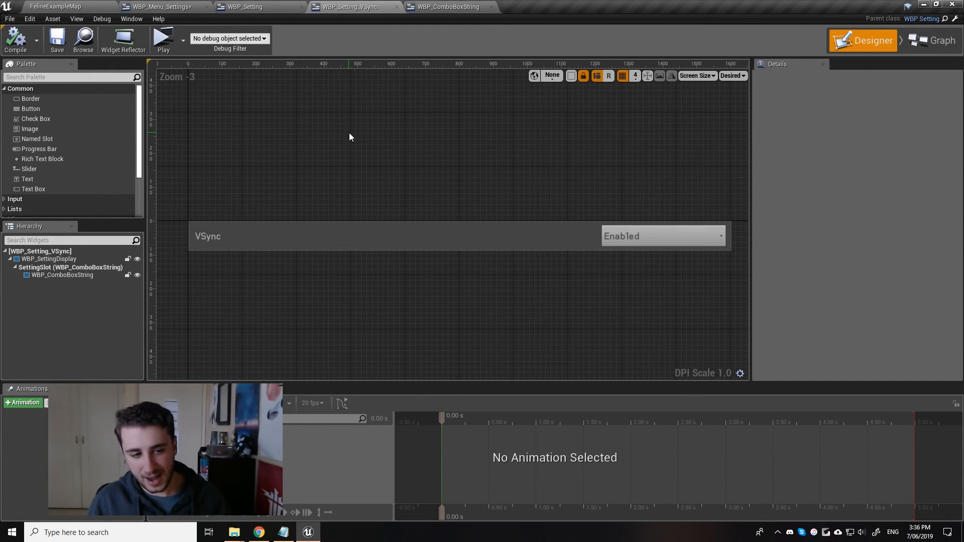
click(259, 236)
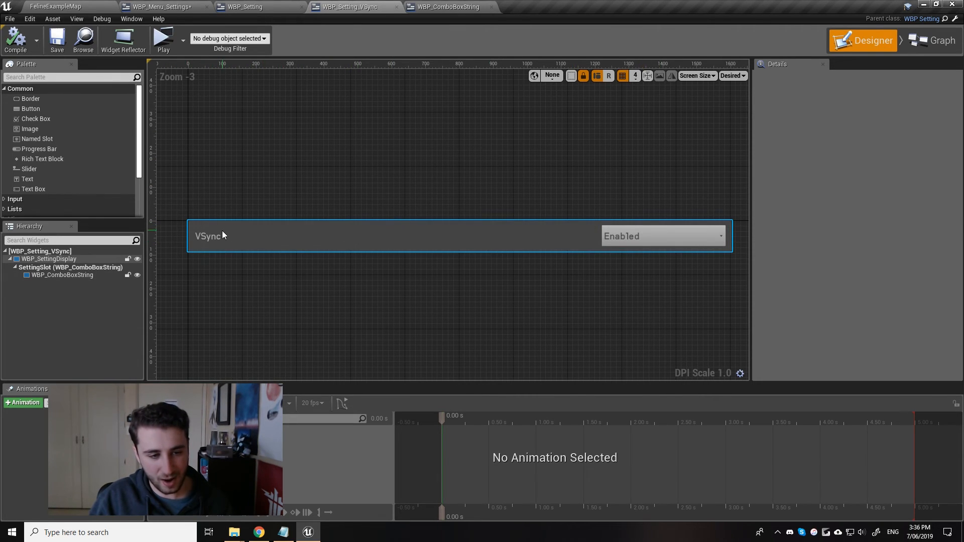
mouse_move(257, 242)
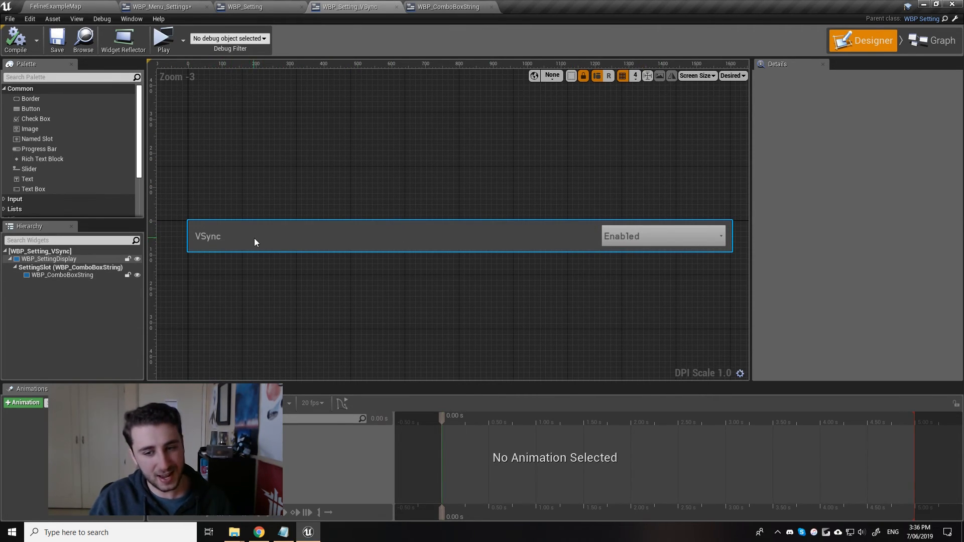
click(662, 236)
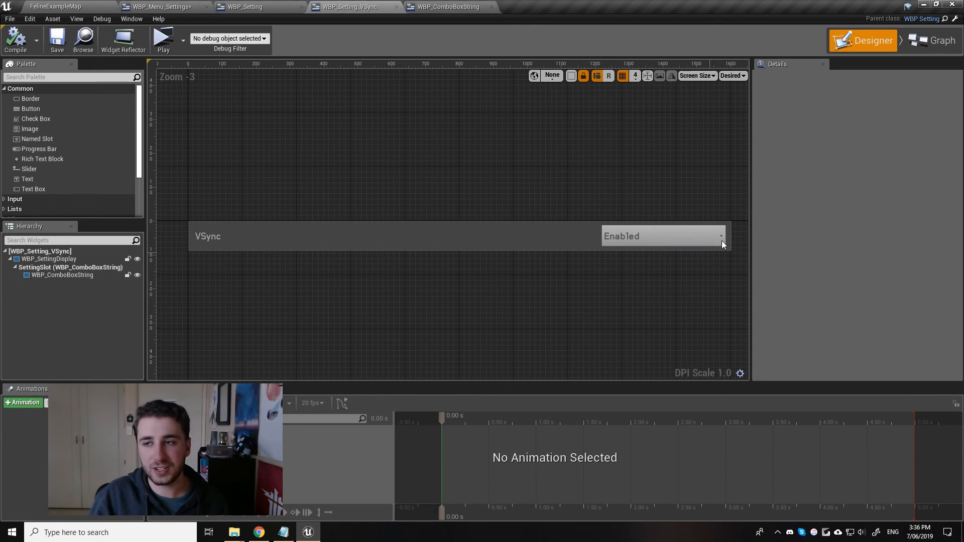
mouse_move(921, 21)
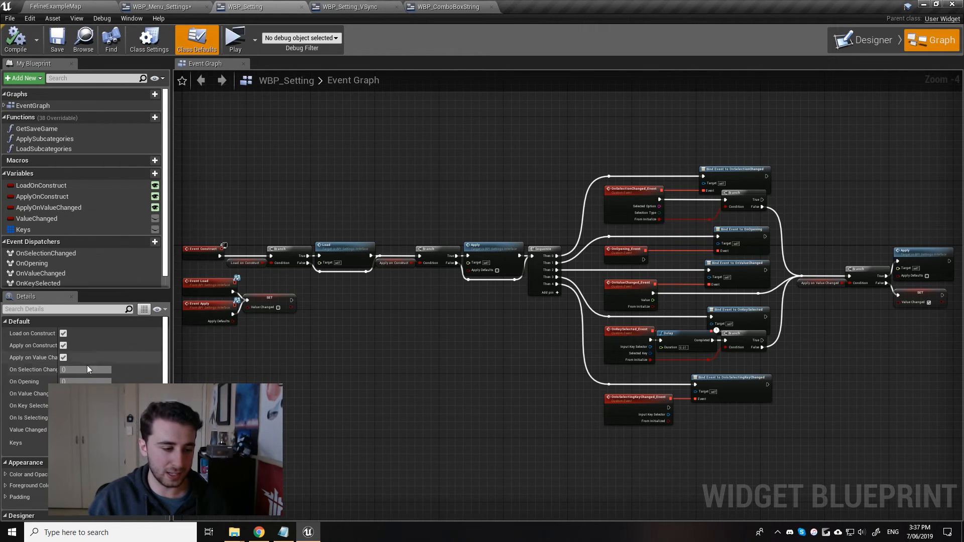
mouse_move(34, 345)
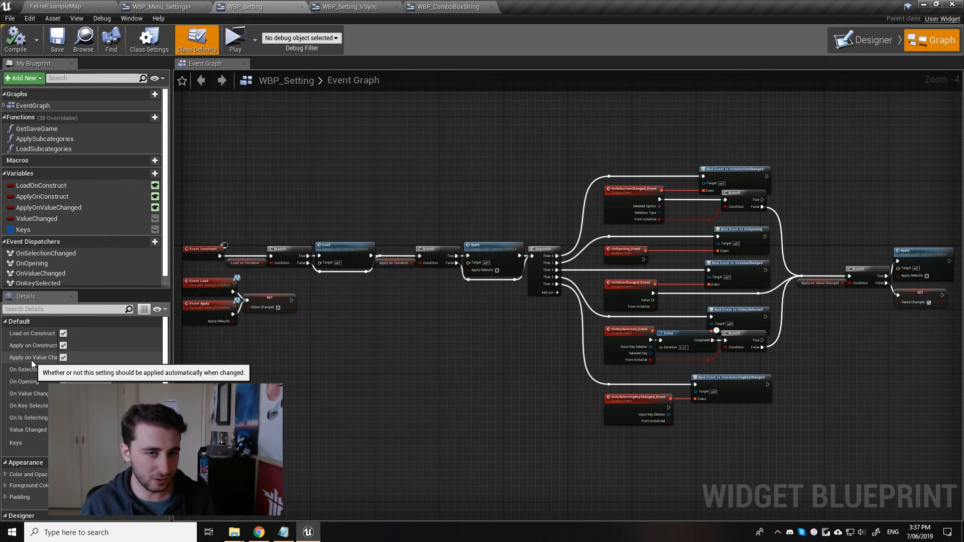
- Switch to the WBP_Setting_VSync widget tab to see its event graph
click(348, 8)
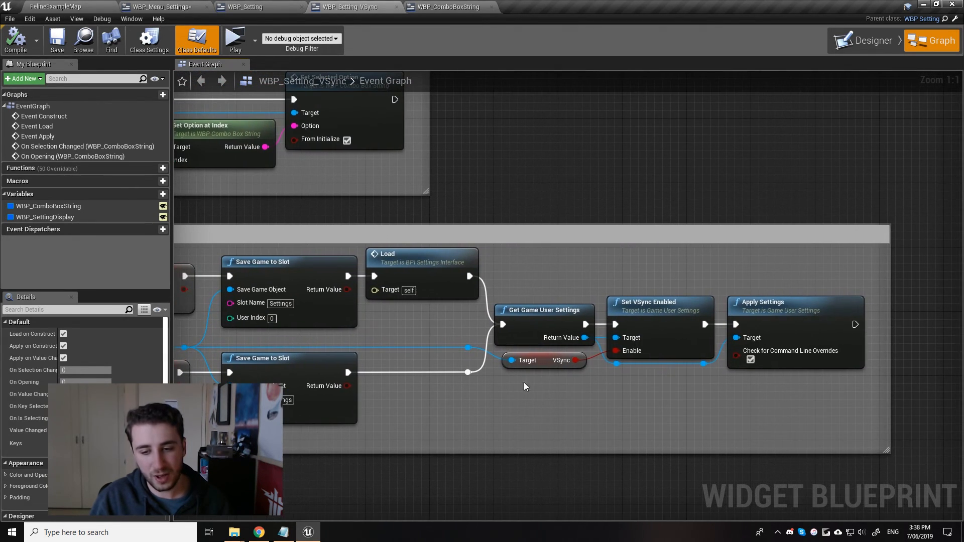
mouse_move(658, 316)
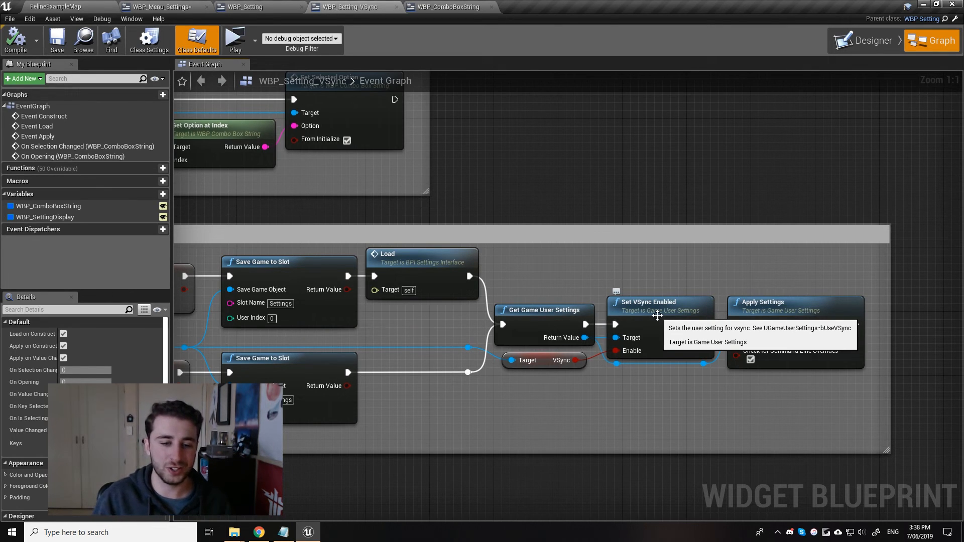
- Zoom out until the load-from-save and apply-to-save comment groups are both visible
scroll(down, 3)
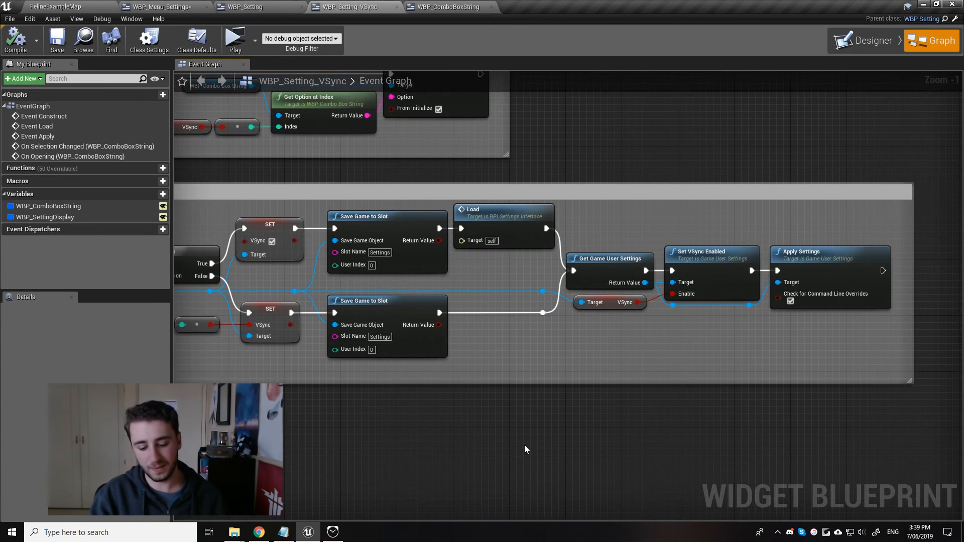
scroll(down, 3)
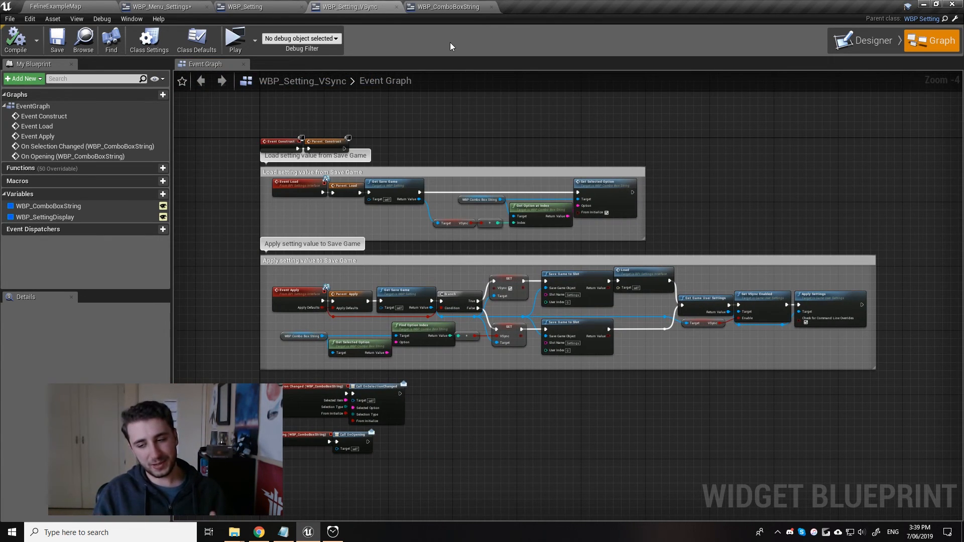